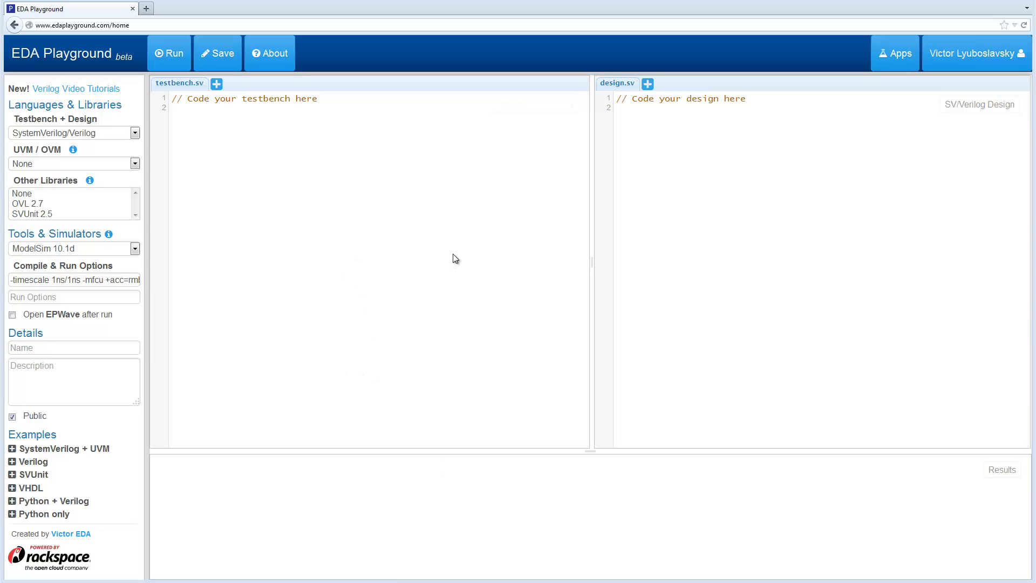
{"action": "mouse_move", "coordinate": [315, 296]}
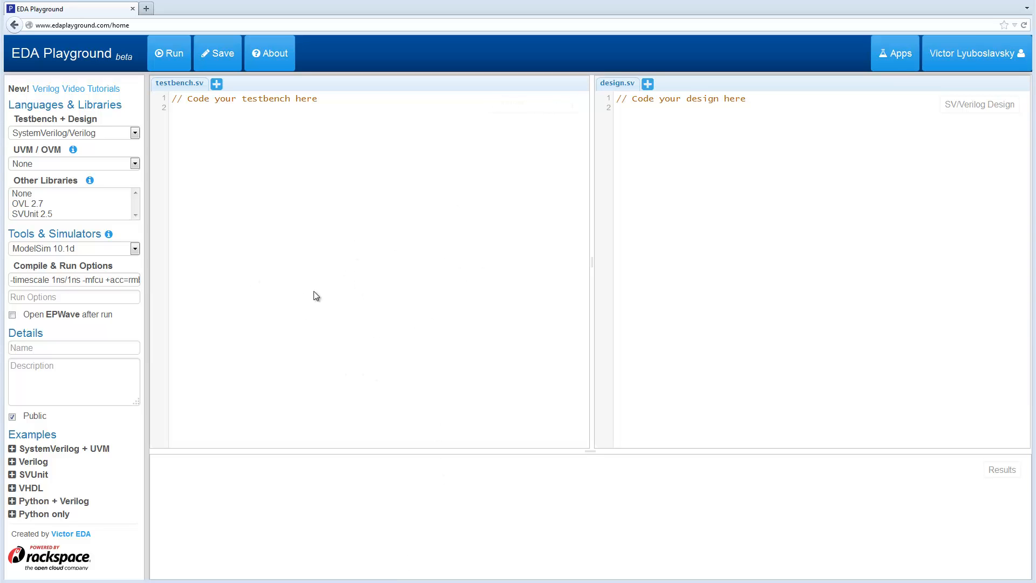
{"action": "mouse_move", "coordinate": [59, 66]}
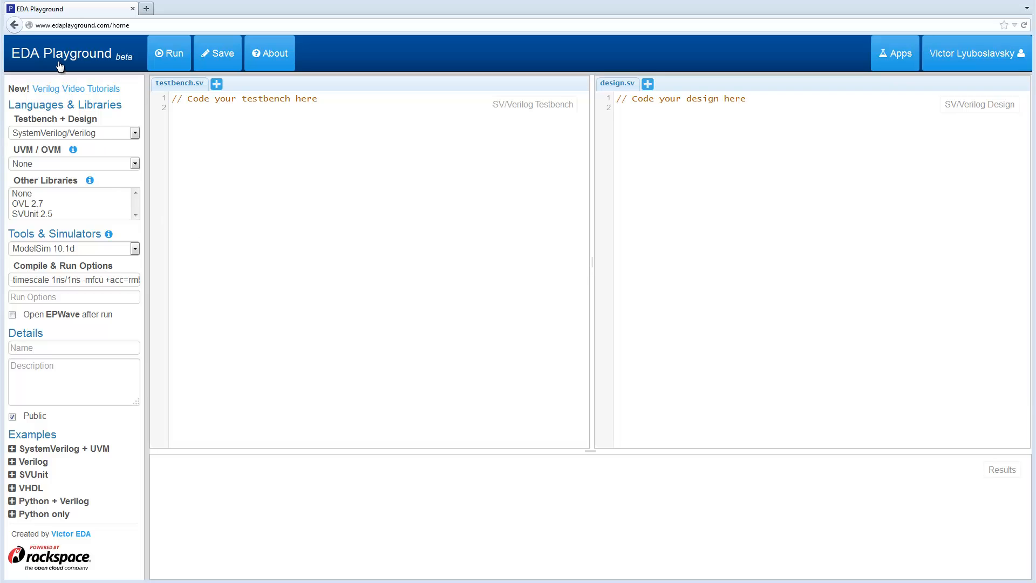
{"action": "mouse_move", "coordinate": [430, 269]}
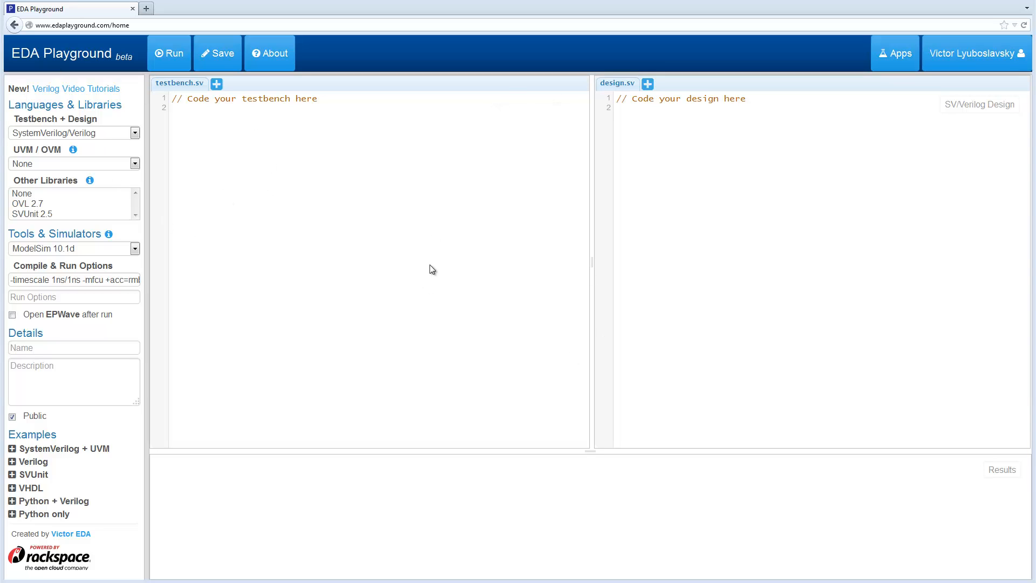
{"action": "mouse_move", "coordinate": [702, 298]}
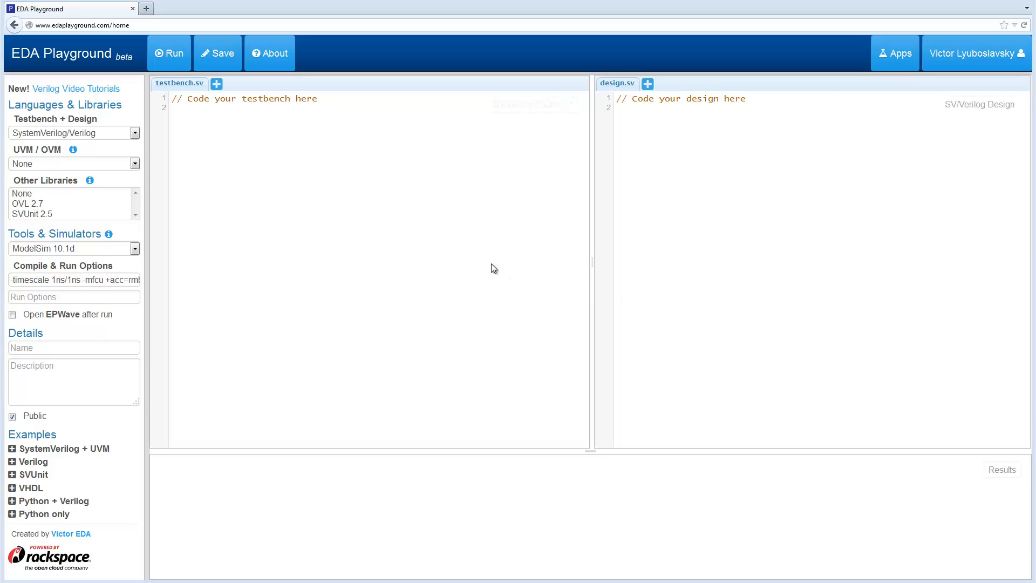
{"action": "mouse_move", "coordinate": [354, 231]}
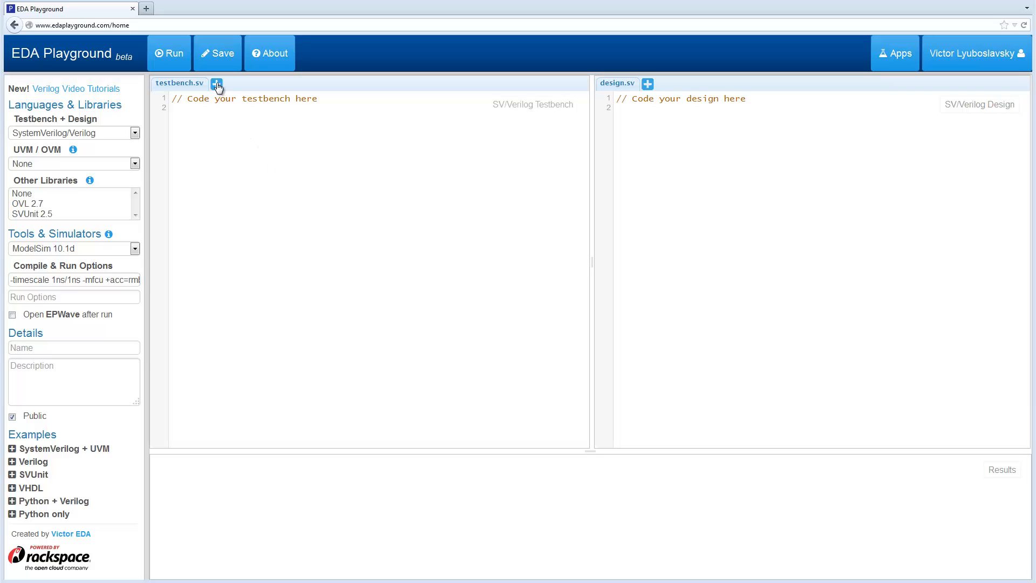
Add a new testbench file named another_file.sv
{"action": "left_click", "coordinate": [217, 84]}
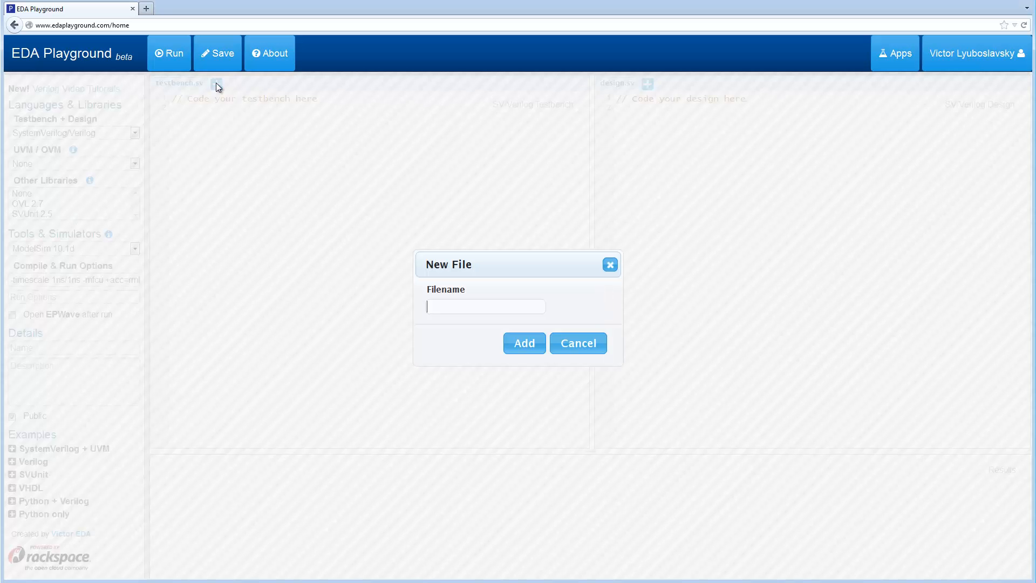
{"action": "type", "text": "another"}
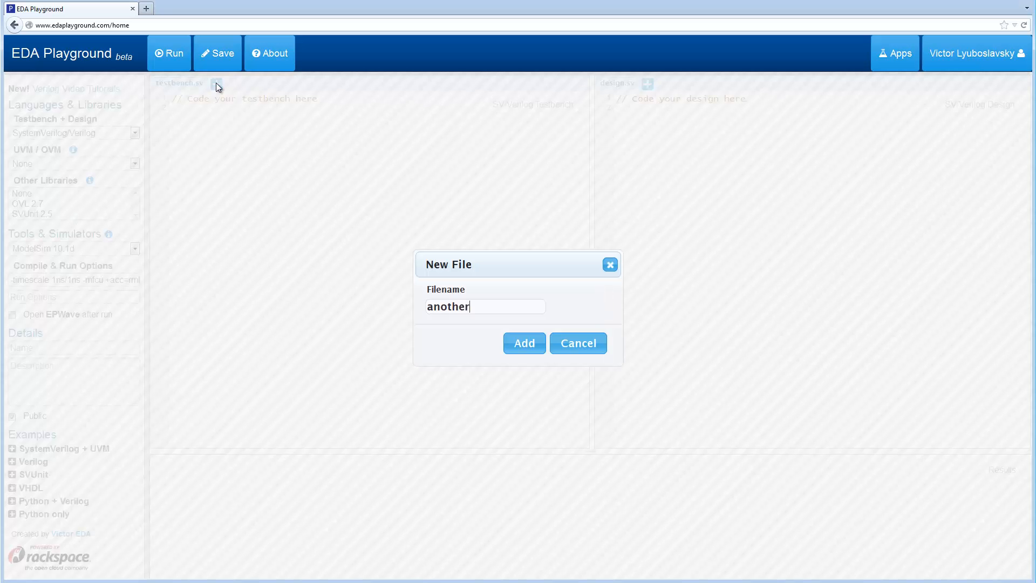
{"action": "type", "text": "_file."}
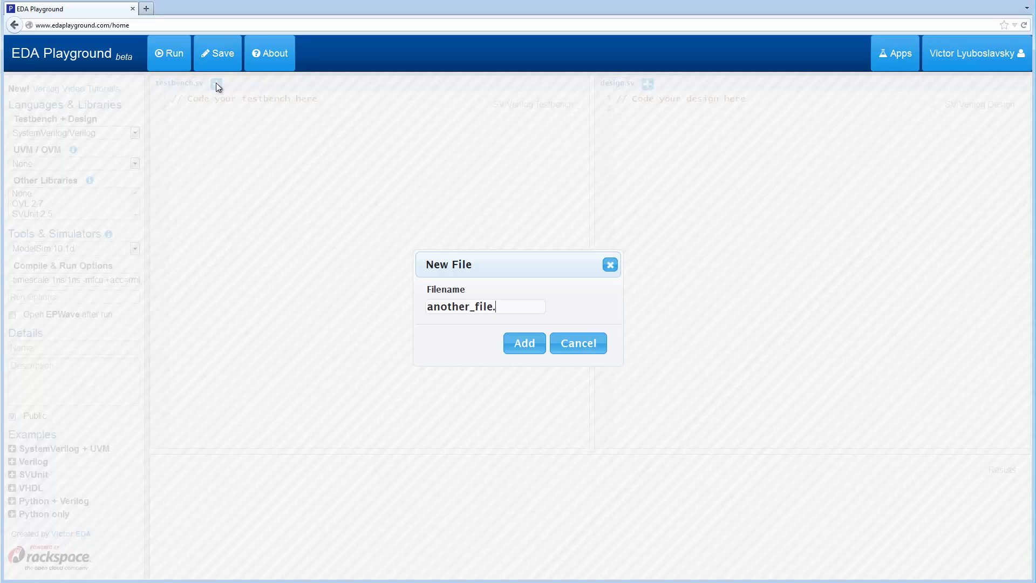
{"action": "type", "text": "sv"}
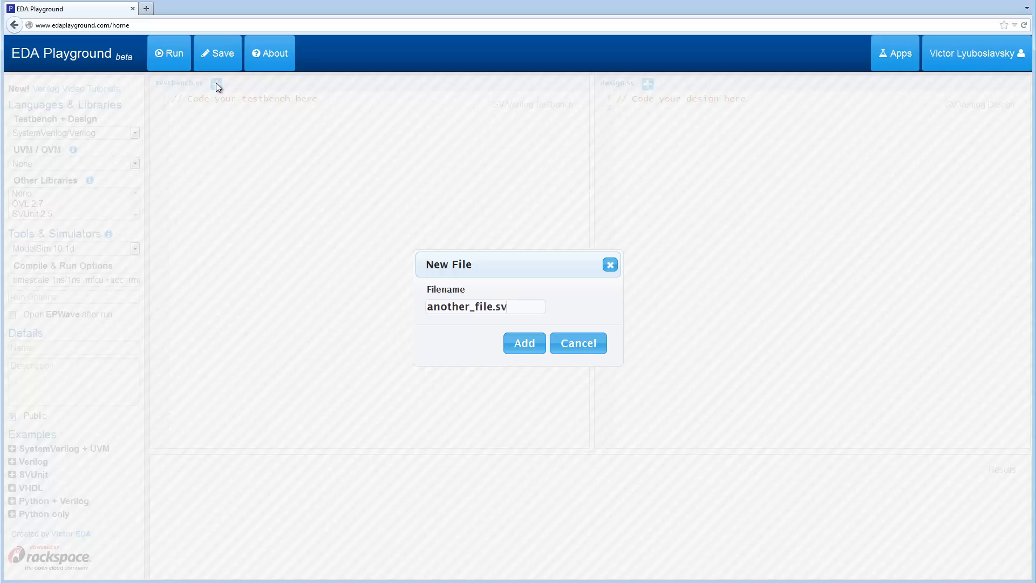
{"action": "left_click", "coordinate": [525, 343]}
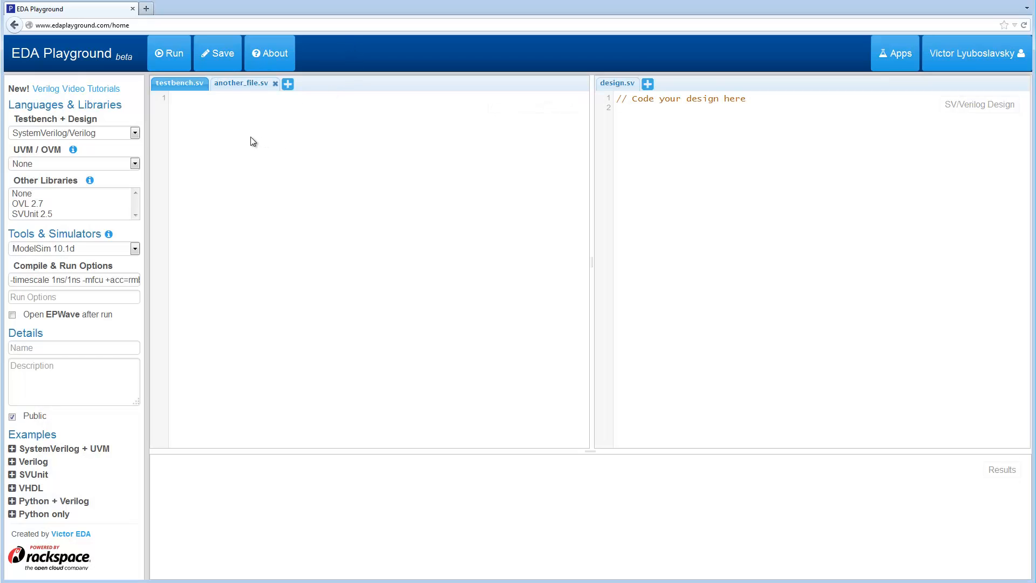
{"action": "mouse_move", "coordinate": [263, 149]}
{"action": "type", "text": "inpu"}
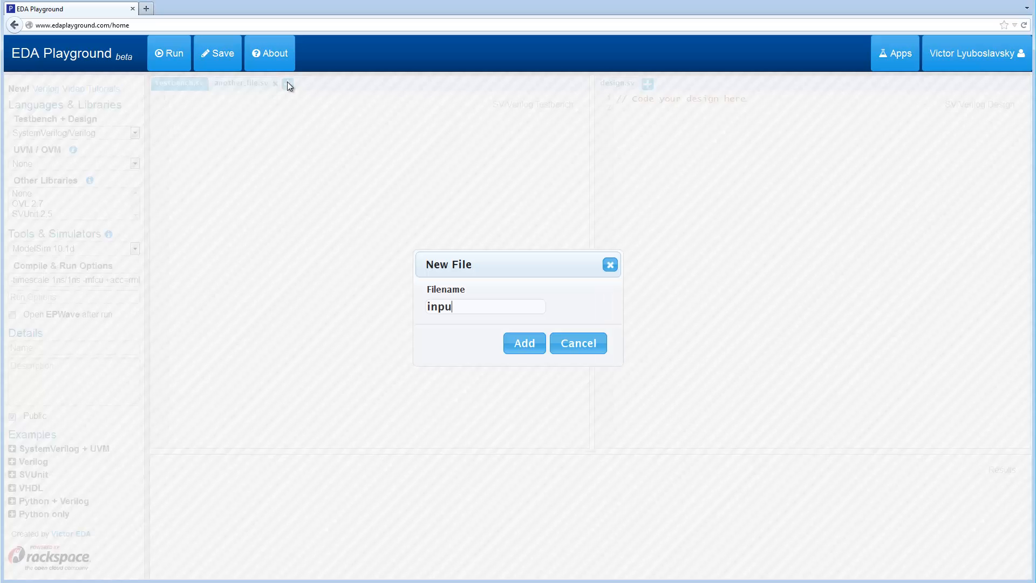
Add input.txt holding the numbers 2 3 4 and return to testbench.sv
{"action": "left_click", "coordinate": [524, 343]}
{"action": "type", "text": "2 3 4"}
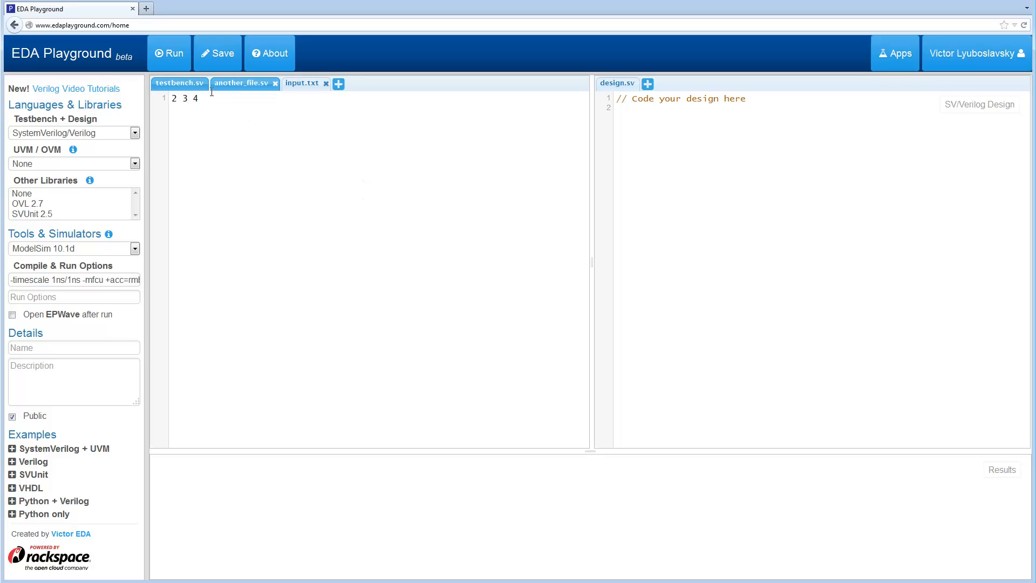
{"action": "left_click", "coordinate": [178, 83]}
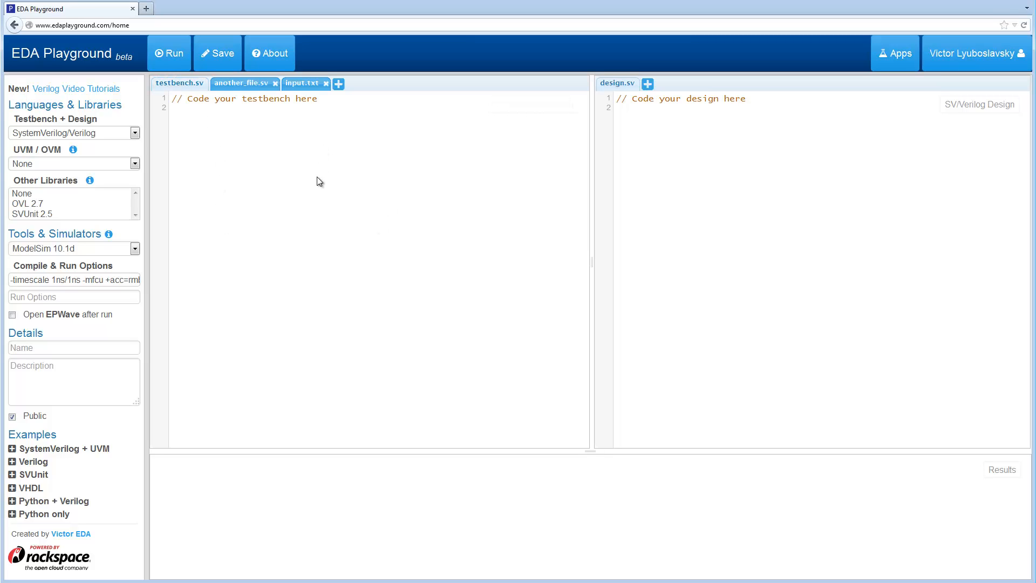
{"action": "mouse_move", "coordinate": [342, 262]}
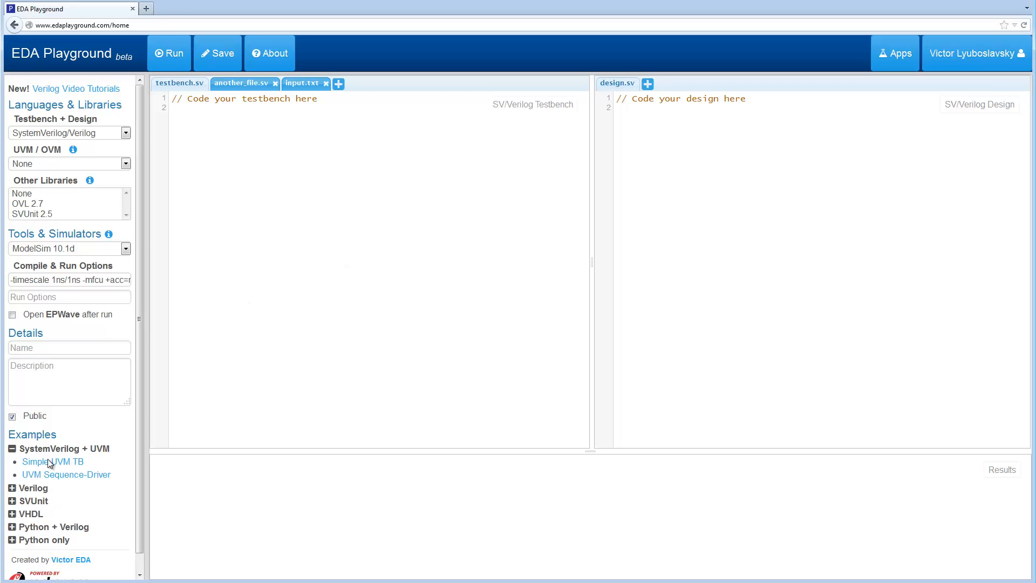
Load the UVM Sequence-Driver example from SystemVerilog + UVM and review its testbench
{"action": "left_click", "coordinate": [52, 461]}
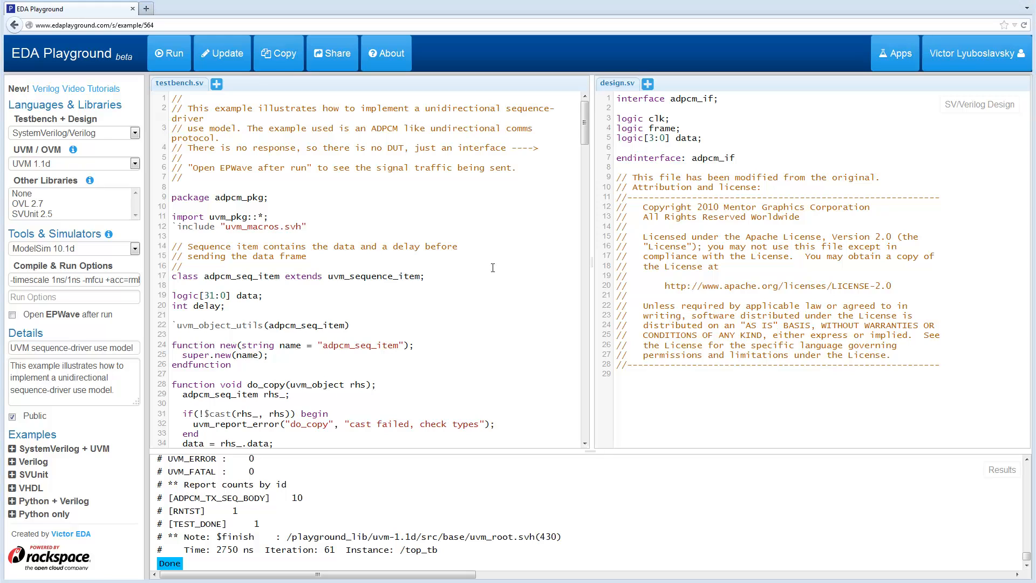
{"action": "mouse_move", "coordinate": [598, 264]}
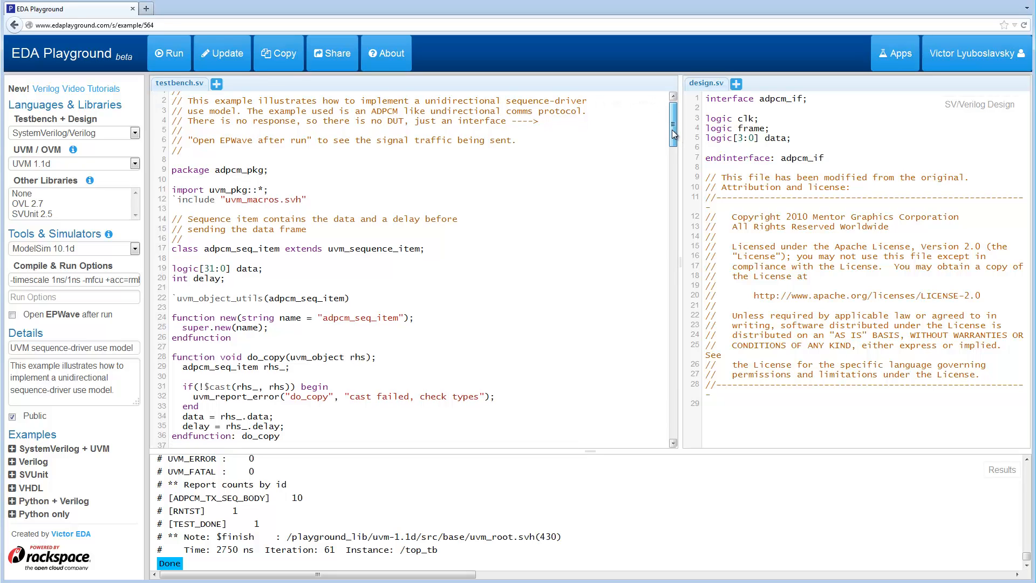
{"action": "scroll", "scroll_direction": "down", "scroll_amount": 3}
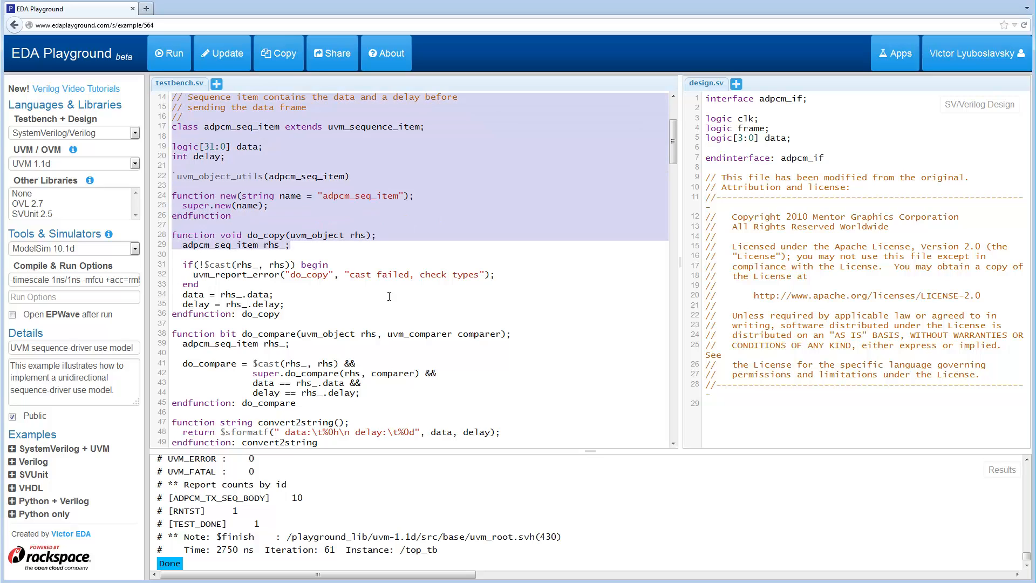
Create adpcm_seq_item.svh and move the adpcm_seq_item class code into it
{"action": "scroll", "scroll_direction": "down", "scroll_amount": 3}
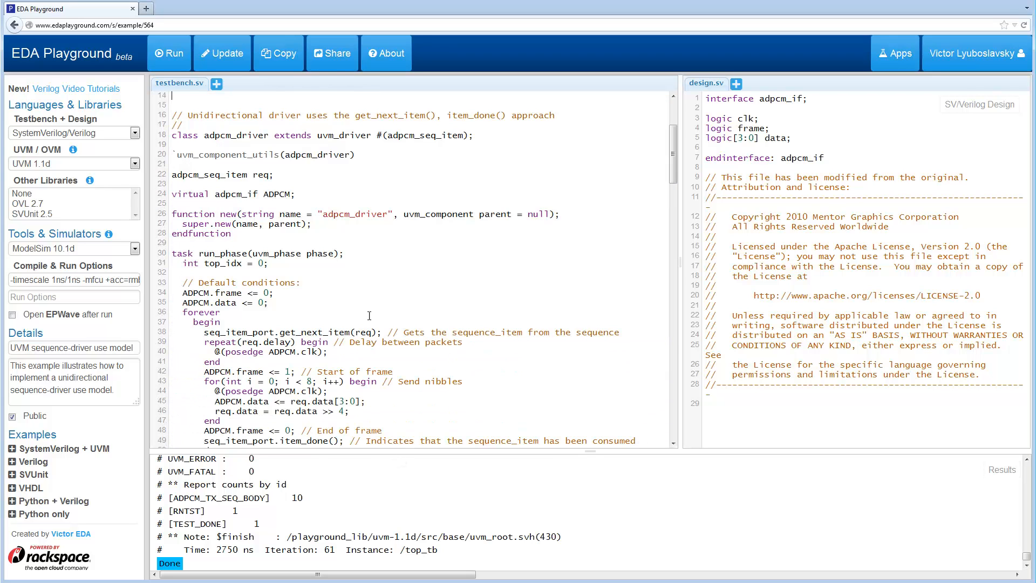
{"action": "scroll", "scroll_direction": "up", "scroll_amount": 3}
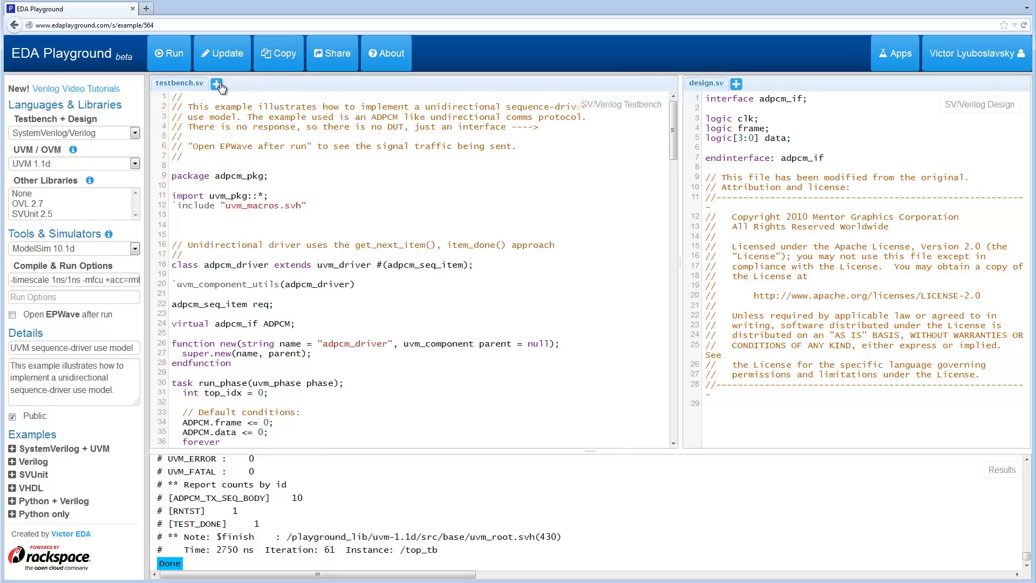
{"action": "left_click", "coordinate": [218, 85]}
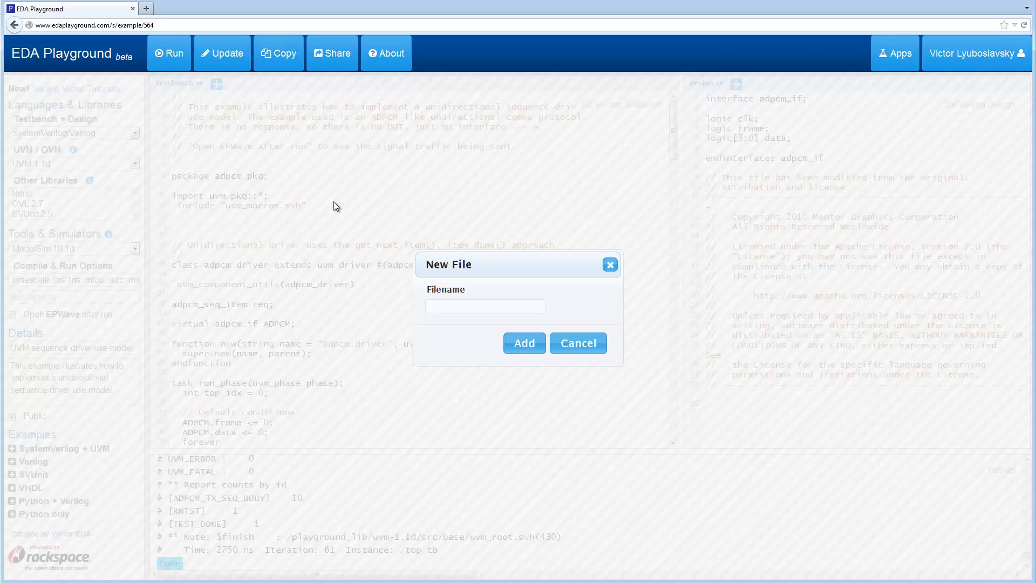
{"action": "type", "text": "adc"}
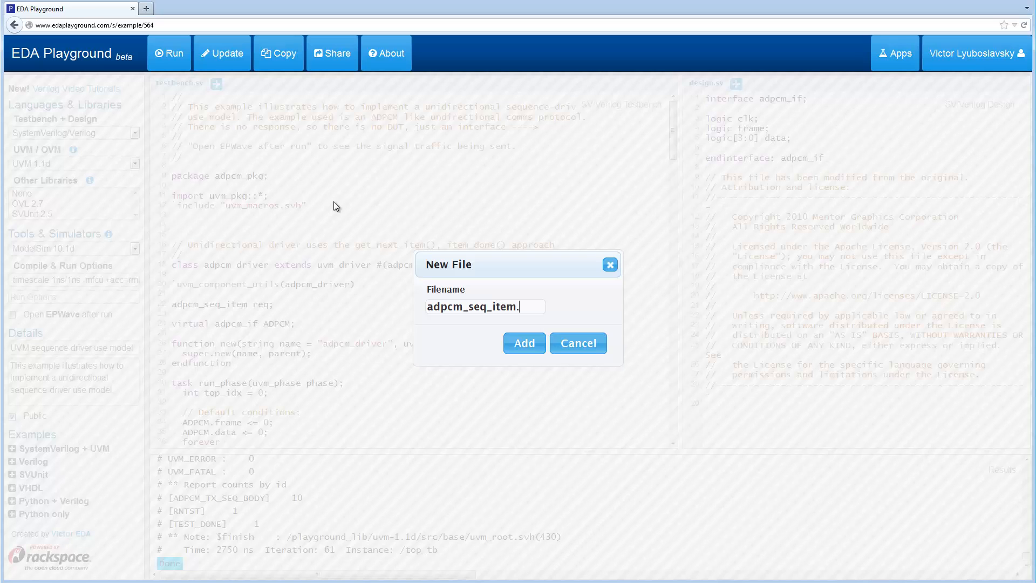
{"action": "type", "text": "svh"}
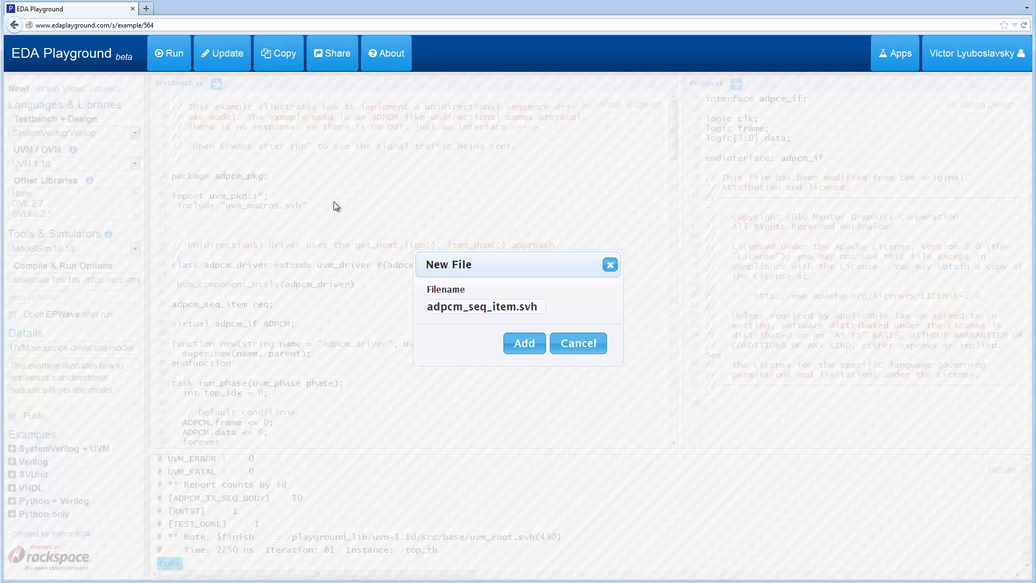
{"action": "left_click", "coordinate": [523, 343]}
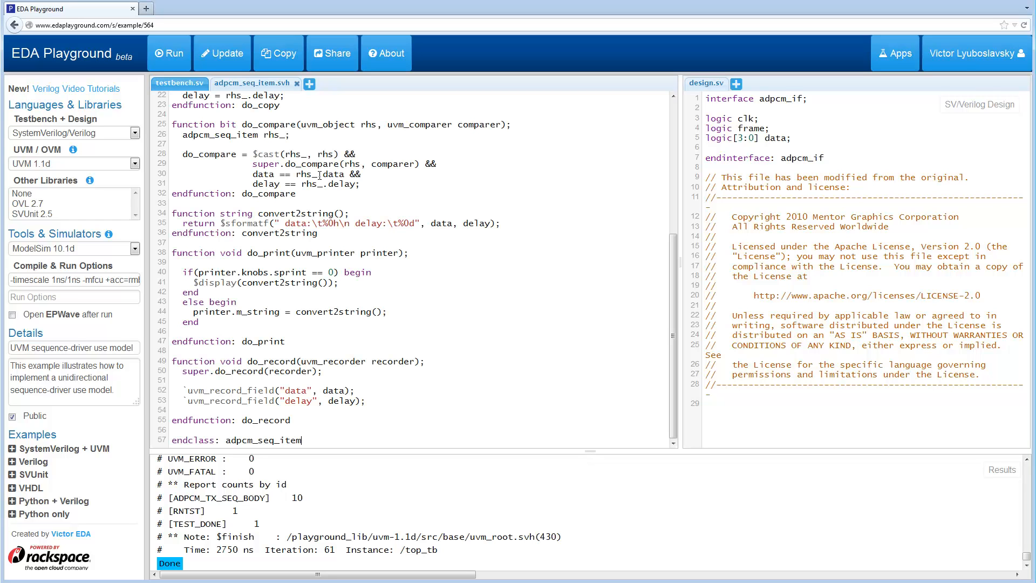
{"action": "scroll", "scroll_direction": "up", "scroll_amount": 3}
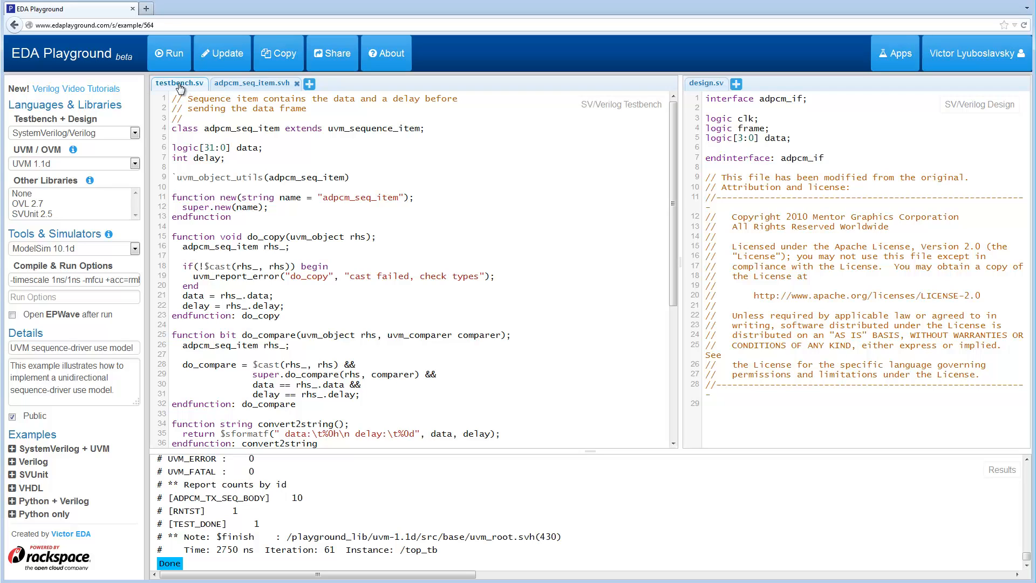
Add `include "adpcm_seq_item.svh"` to testbench.sv below the uvm_macros.svh include
{"action": "left_click", "coordinate": [179, 84]}
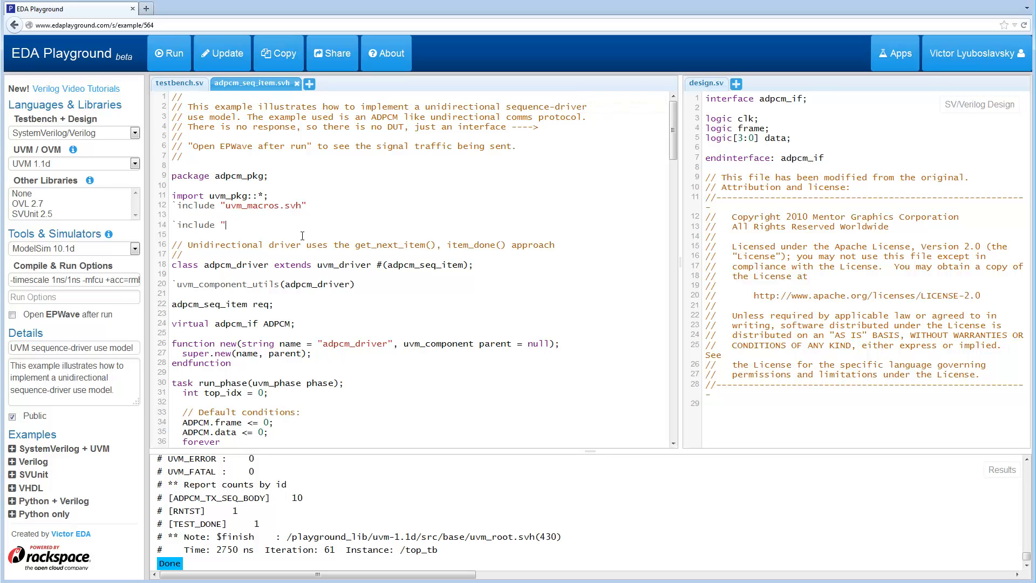
{"action": "type", "text": "adpcm_seq_ite"}
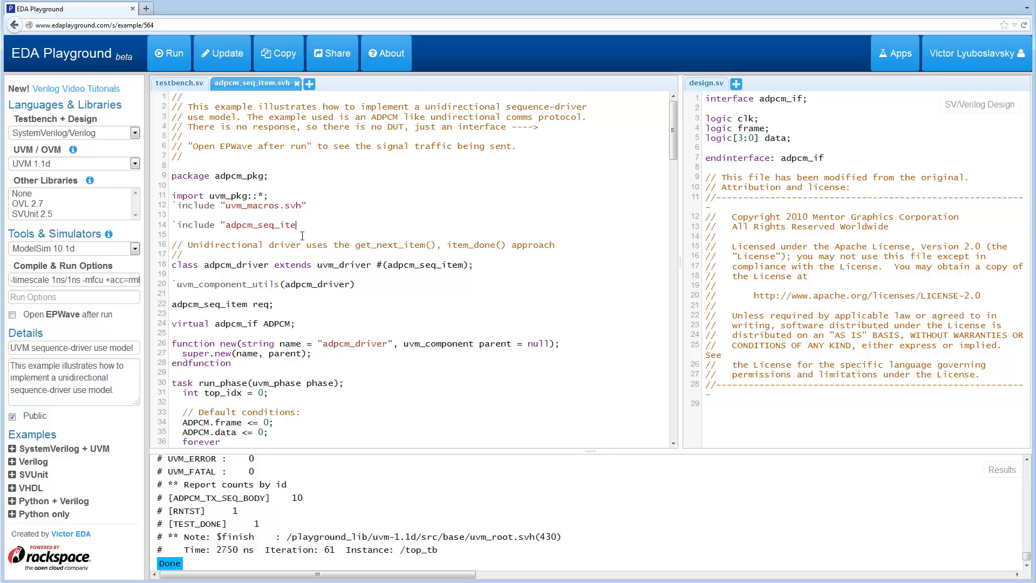
{"action": "type", "text": "m.svh\""}
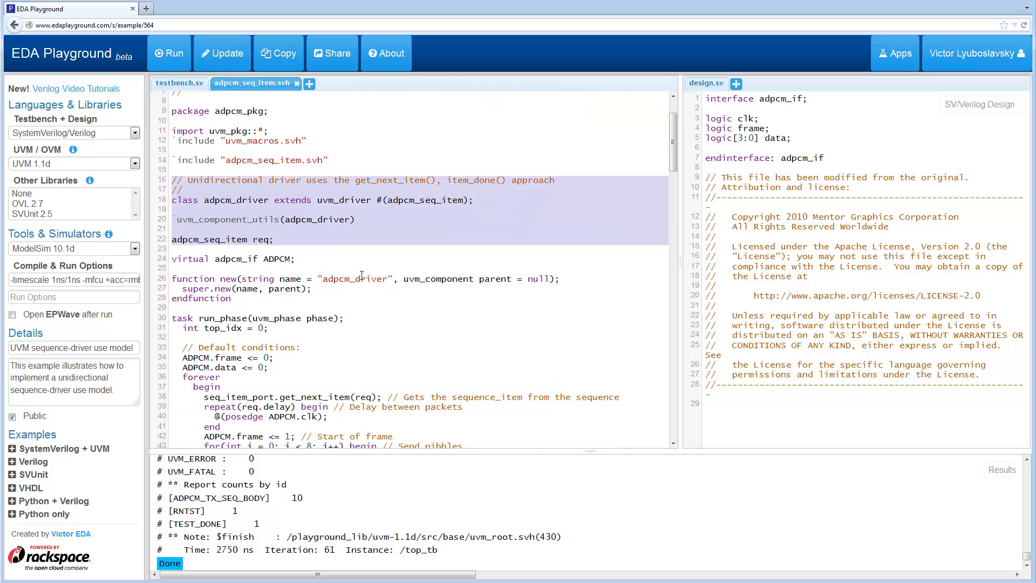
Create adpcm_driver.svh and move the adpcm_driver class code into it
{"action": "scroll", "scroll_direction": "down", "scroll_amount": 3}
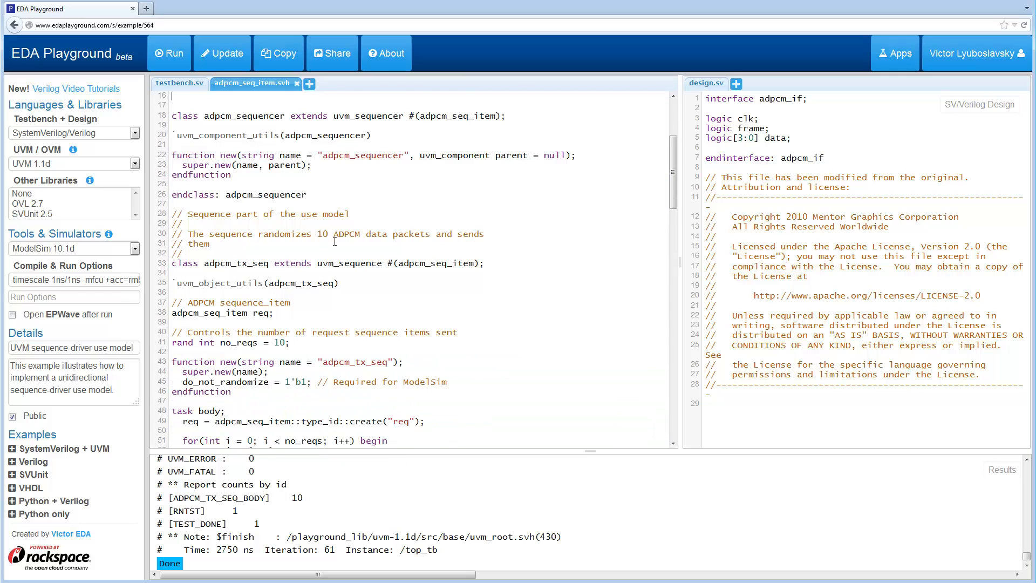
{"action": "scroll", "scroll_direction": "up", "scroll_amount": 3}
{"action": "type", "text": "a"}
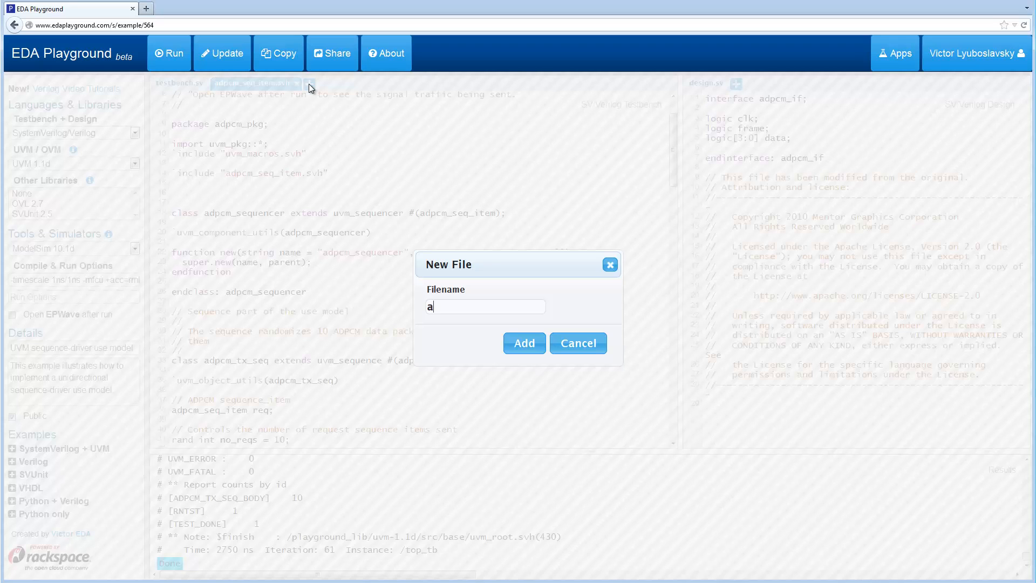
{"action": "type", "text": "dpcm_driv"}
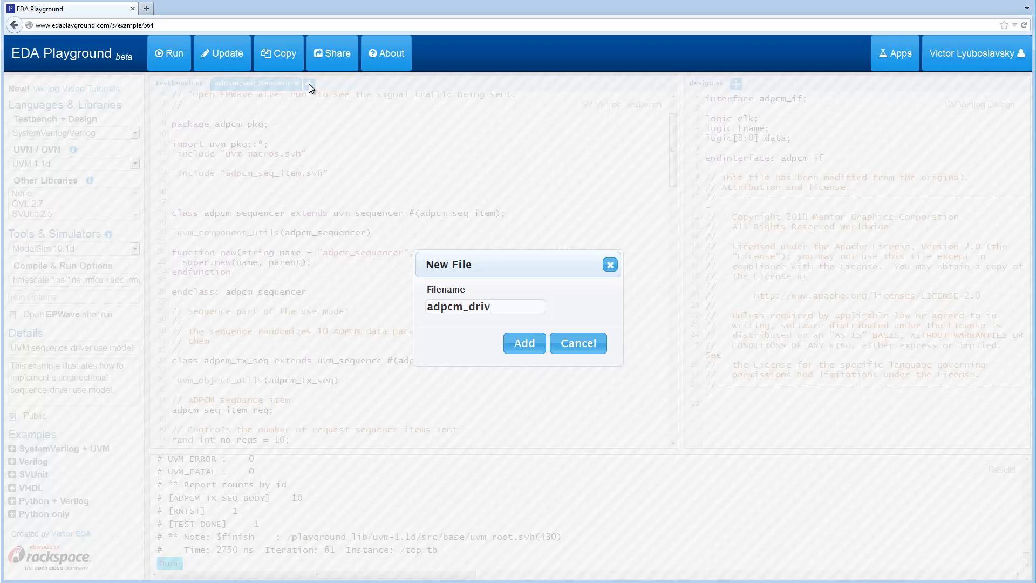
{"action": "left_click", "coordinate": [523, 343]}
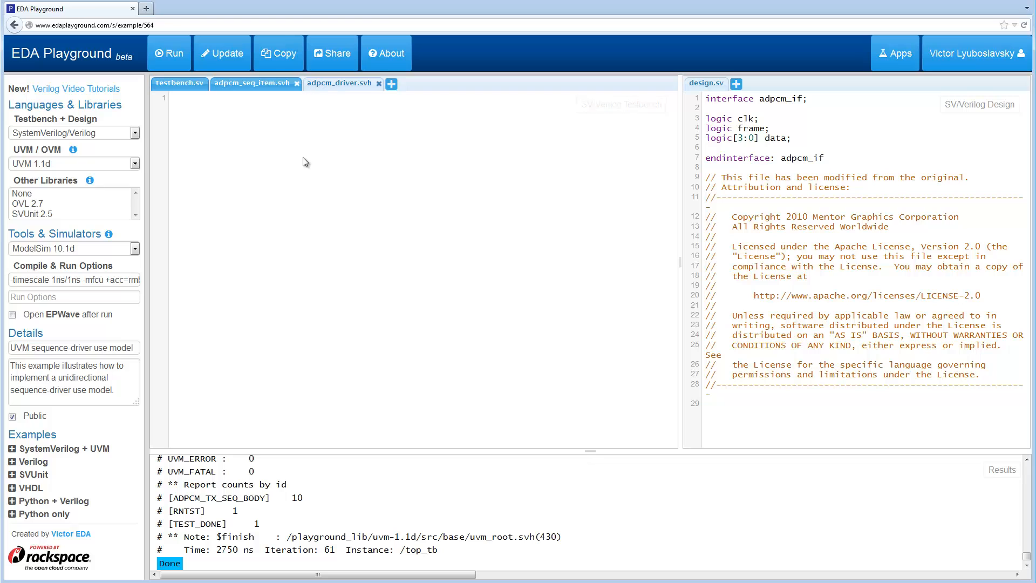
{"action": "left_click", "coordinate": [339, 83]}
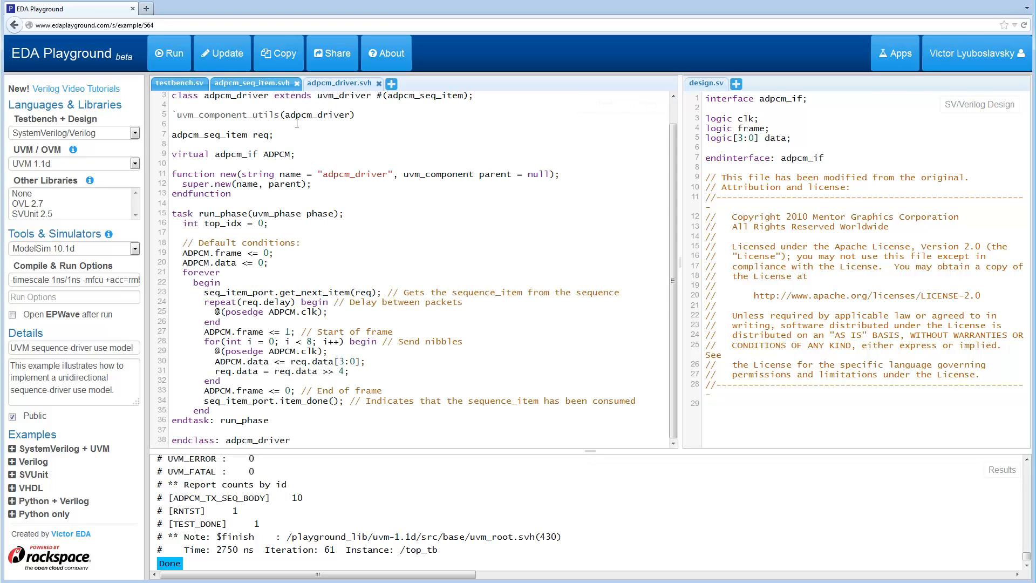
Add `include "adpcm_driver.svh"` to the testbench package
{"action": "left_click", "coordinate": [252, 83]}
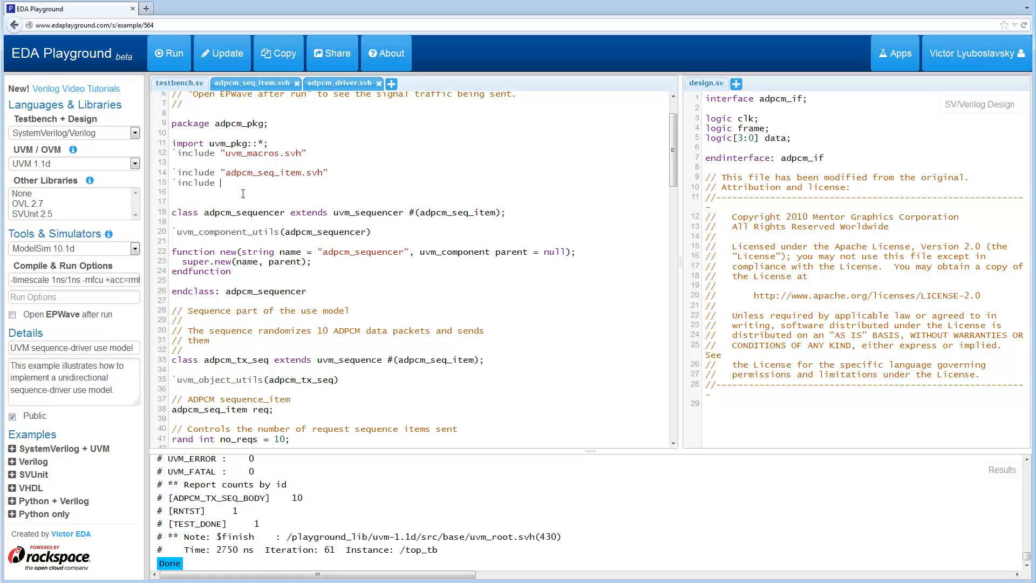
{"action": "type", "text": "\"adpcm"}
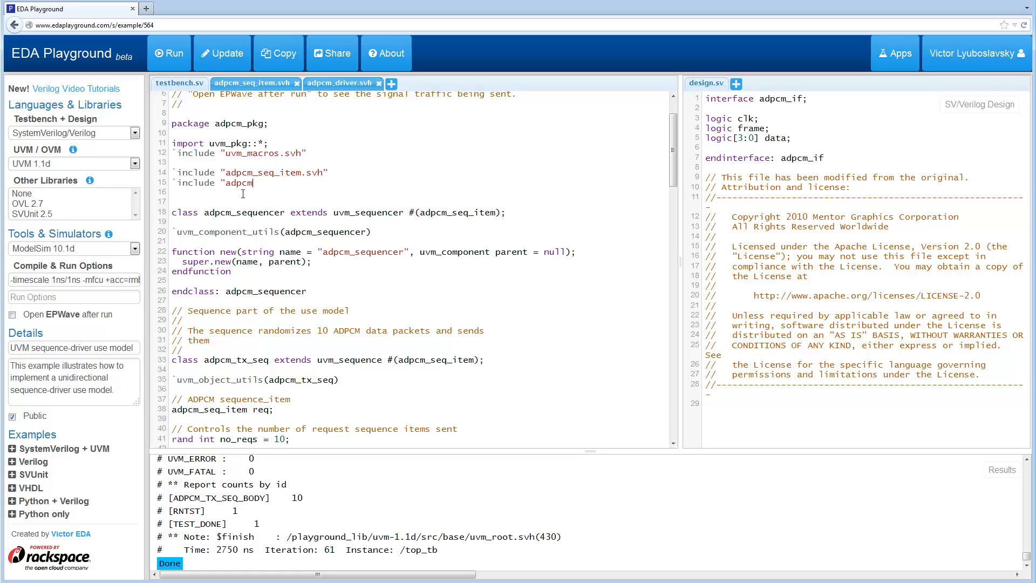
{"action": "type", "text": "_driver.svh\""}
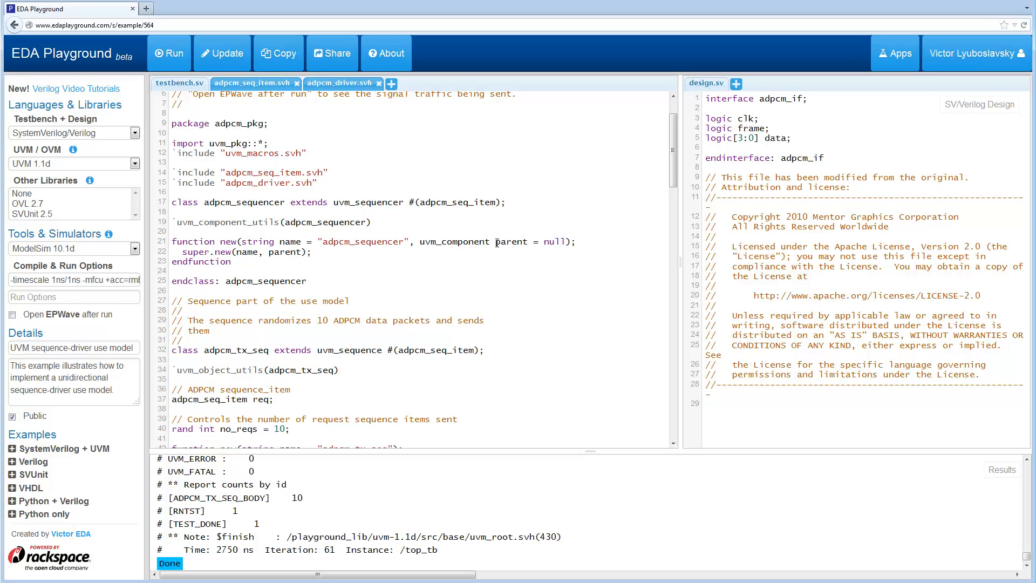
Review testbench.sv, adpcm_seq_item.svh and adpcm_driver.svh in turn
{"action": "scroll", "scroll_direction": "down", "scroll_amount": 3}
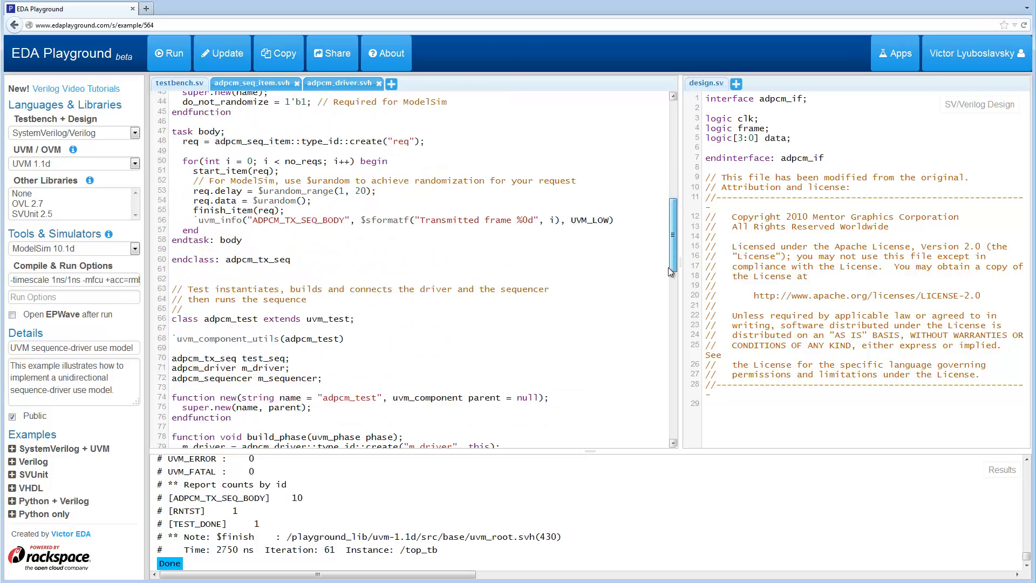
{"action": "scroll", "scroll_direction": "down", "scroll_amount": 3}
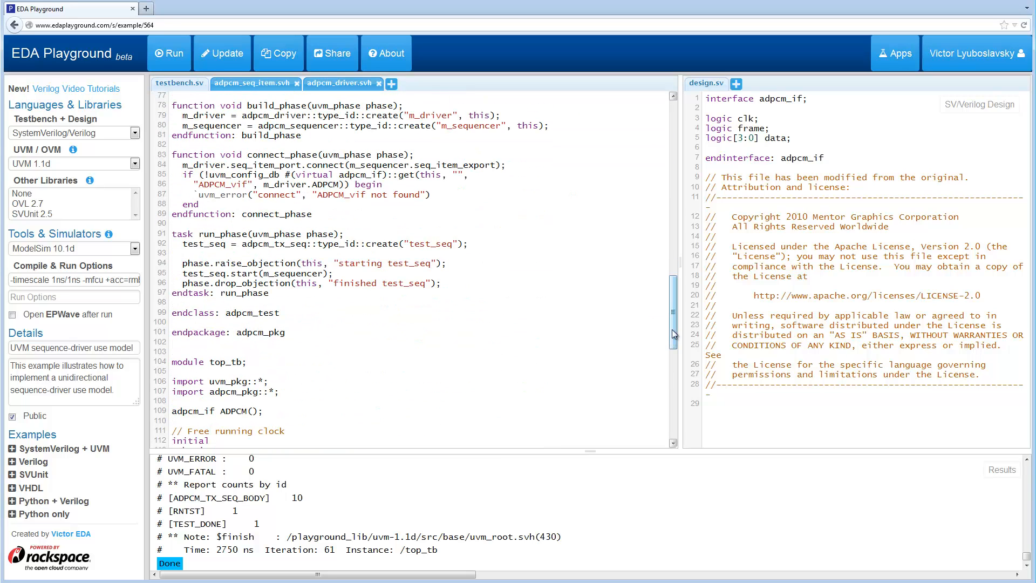
{"action": "scroll", "scroll_direction": "up", "scroll_amount": 3}
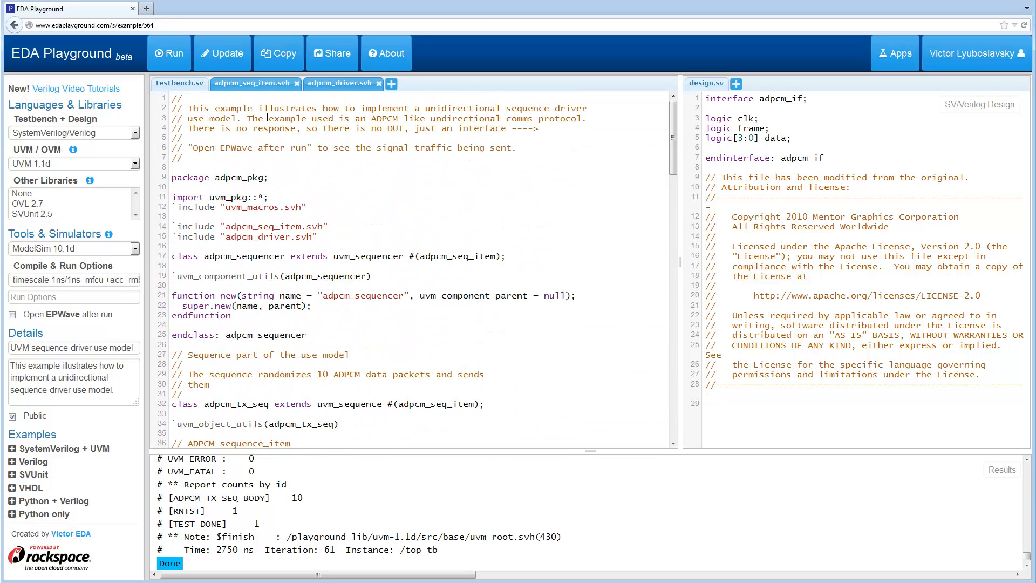
{"action": "left_click", "coordinate": [251, 83]}
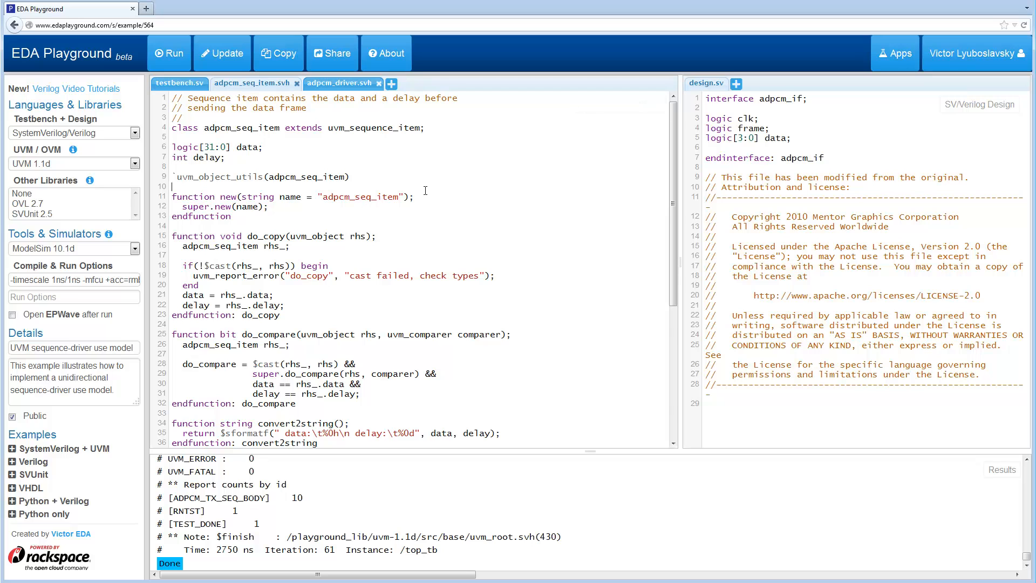
{"action": "left_click", "coordinate": [339, 83]}
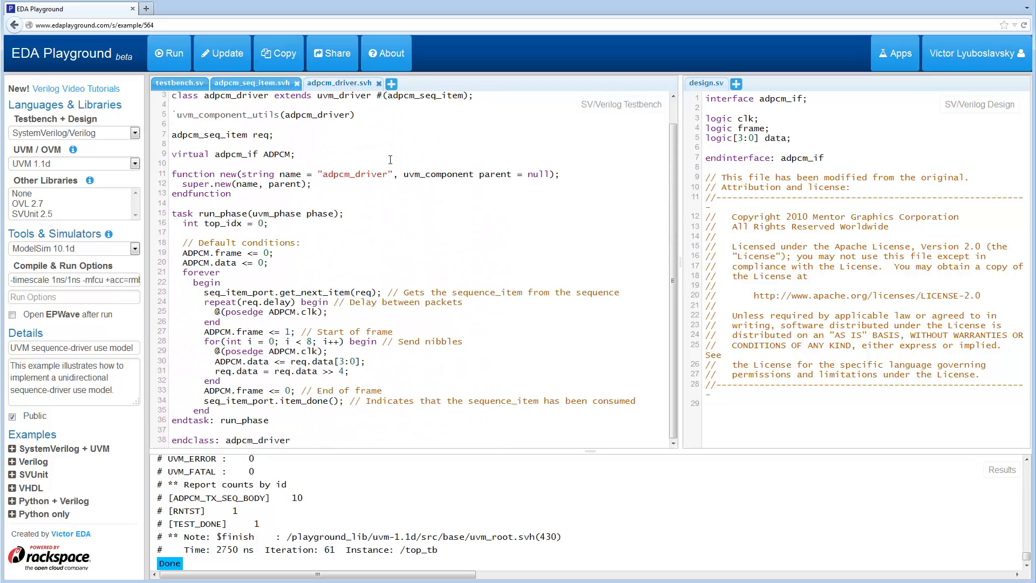
{"action": "scroll", "scroll_direction": "up", "scroll_amount": 3}
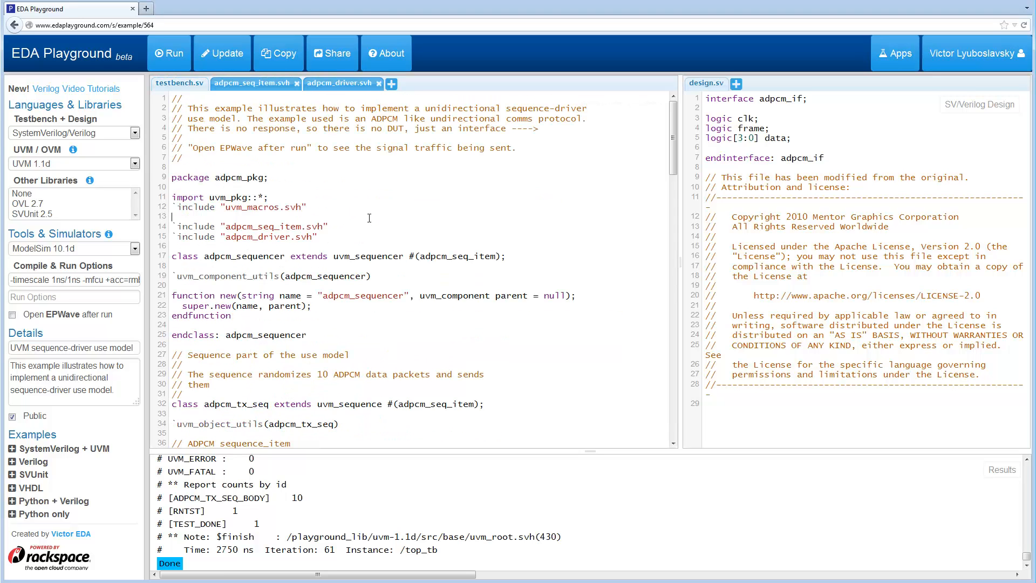
{"action": "mouse_move", "coordinate": [451, 456]}
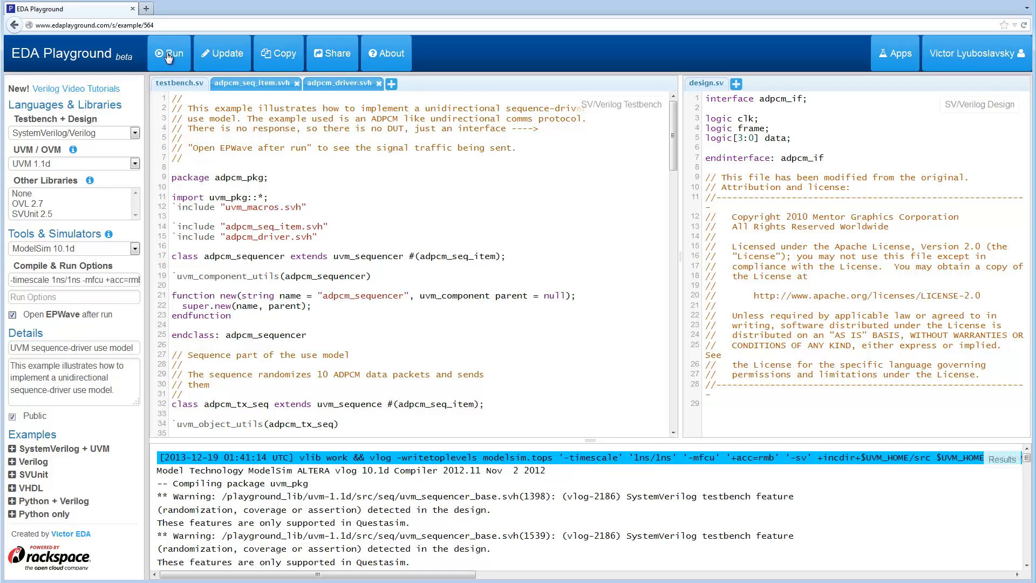
Run the multi-file simulation, zoom in on the clk, data and frame waveforms, and return to the code
{"action": "left_click", "coordinate": [169, 53]}
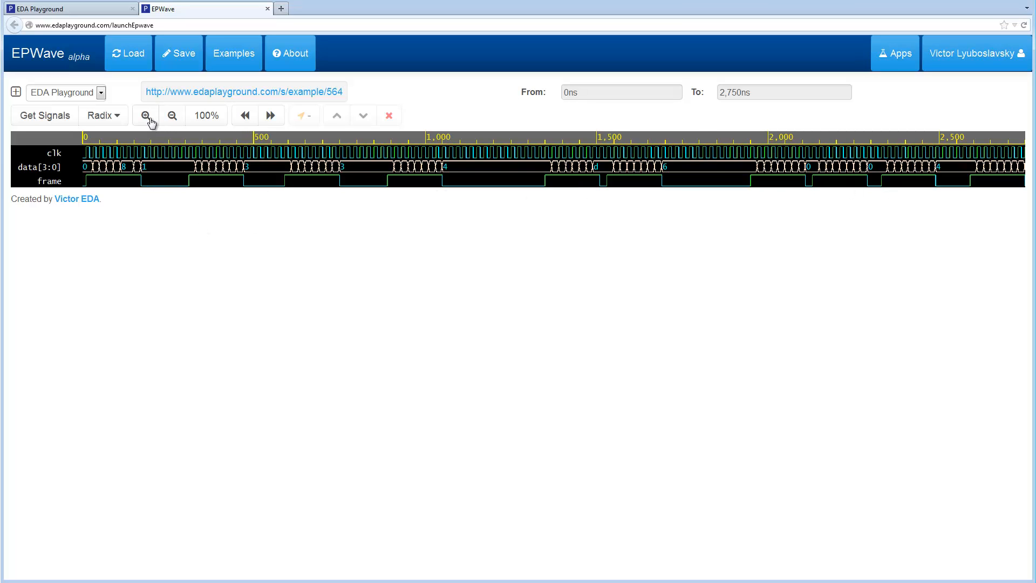
{"action": "left_click", "coordinate": [145, 115]}
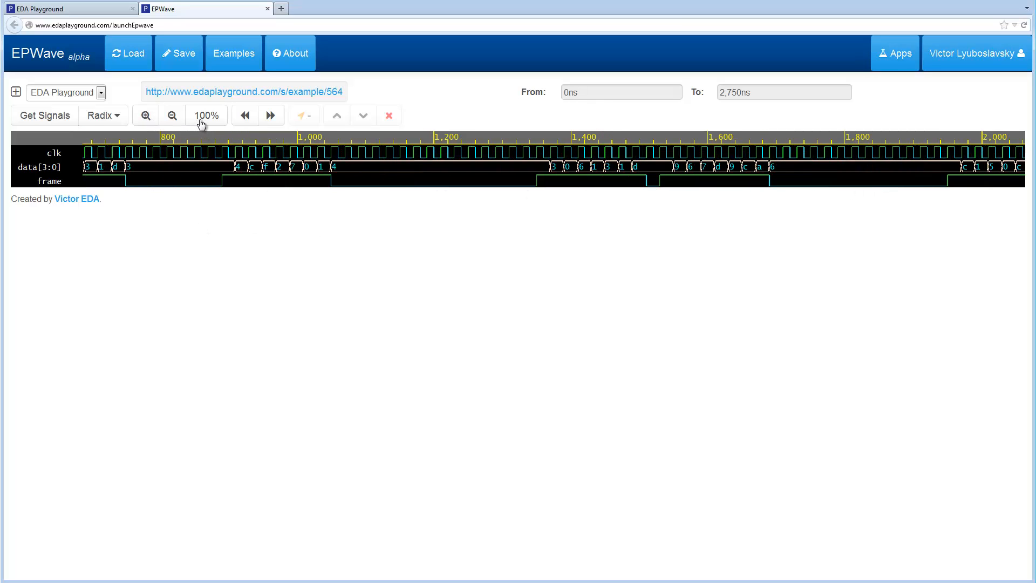
{"action": "left_click", "coordinate": [66, 8]}
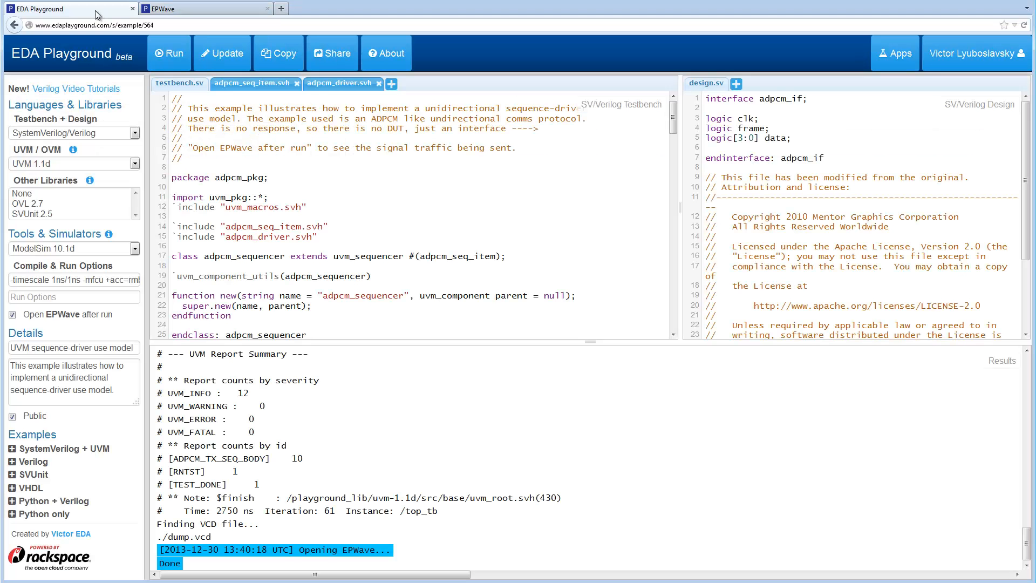
{"action": "mouse_move", "coordinate": [1014, 537]}
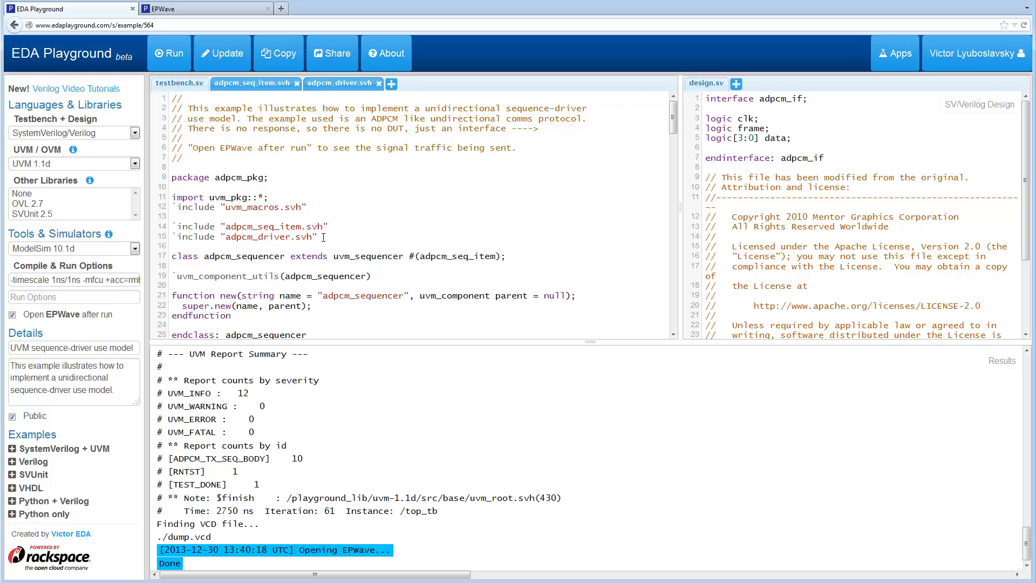
Revisit the include lines and included file, then expand the VHDL examples list
{"action": "double_click", "coordinate": [195, 225]}
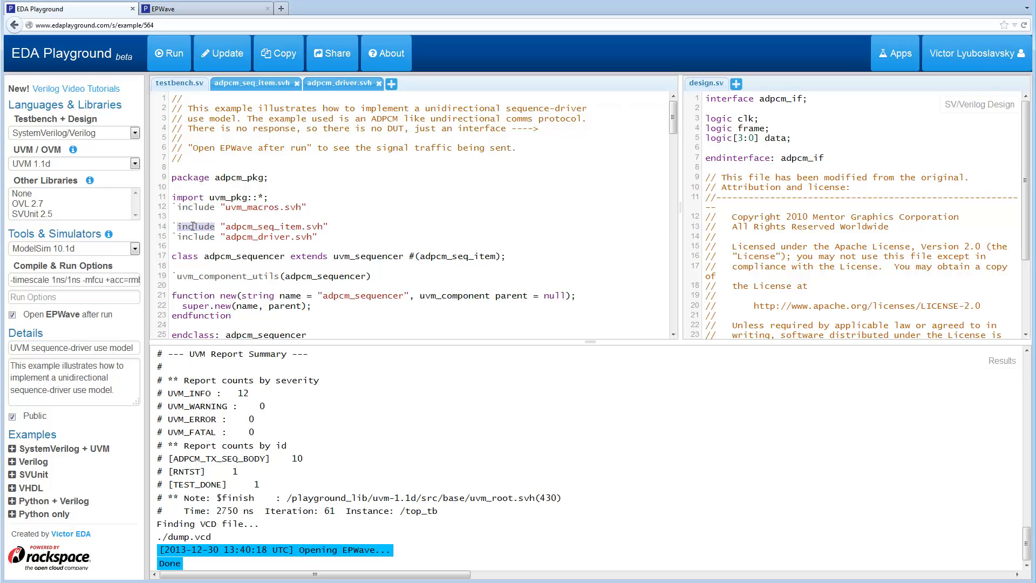
{"action": "mouse_move", "coordinate": [308, 211]}
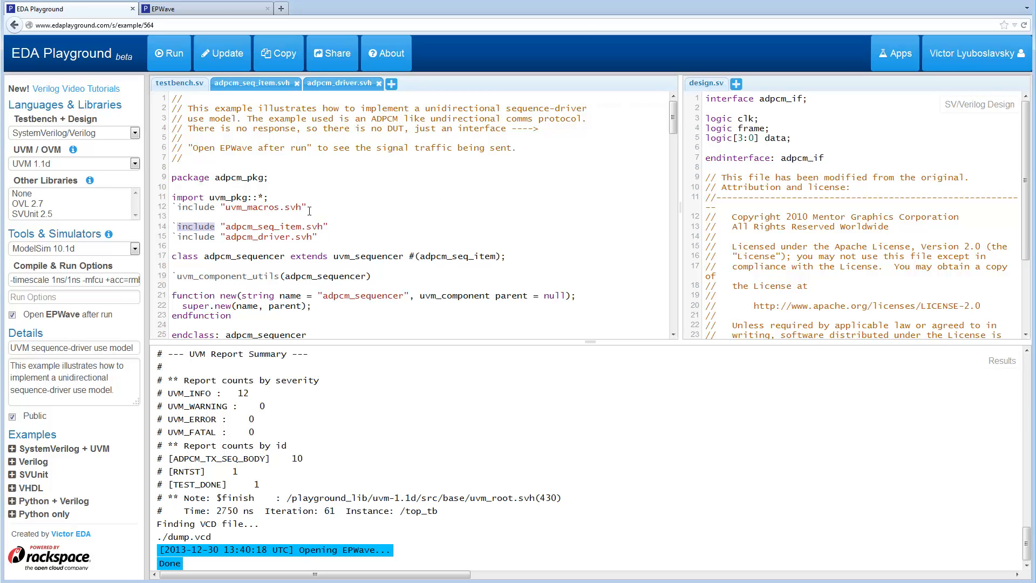
{"action": "left_click", "coordinate": [253, 83]}
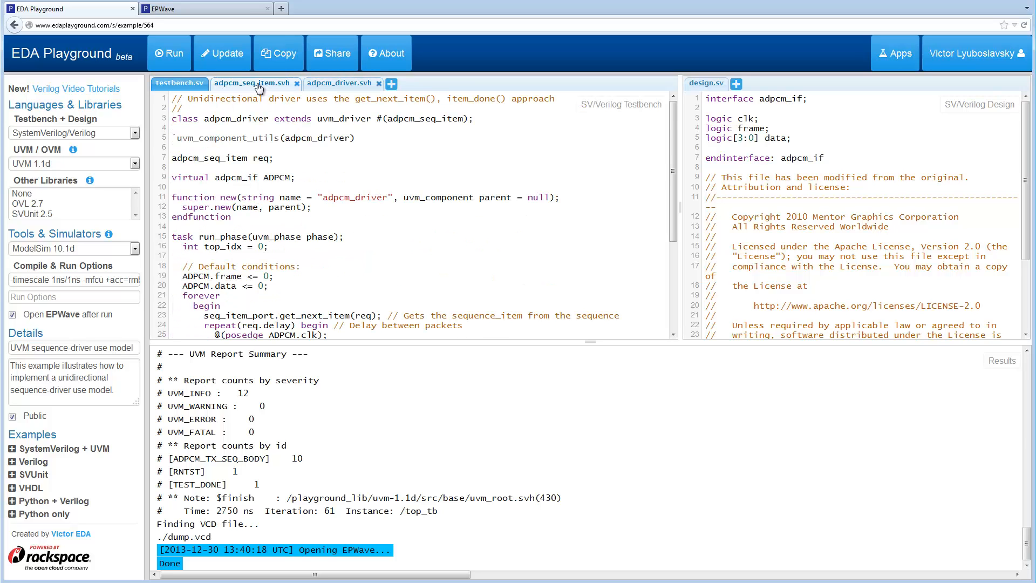
{"action": "left_click", "coordinate": [179, 83]}
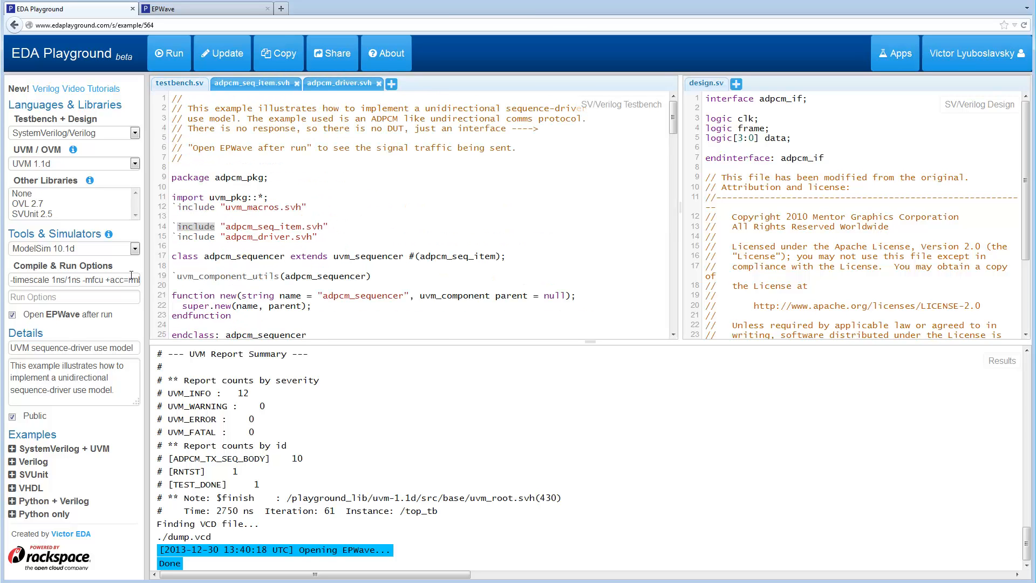
{"action": "left_click", "coordinate": [12, 488]}
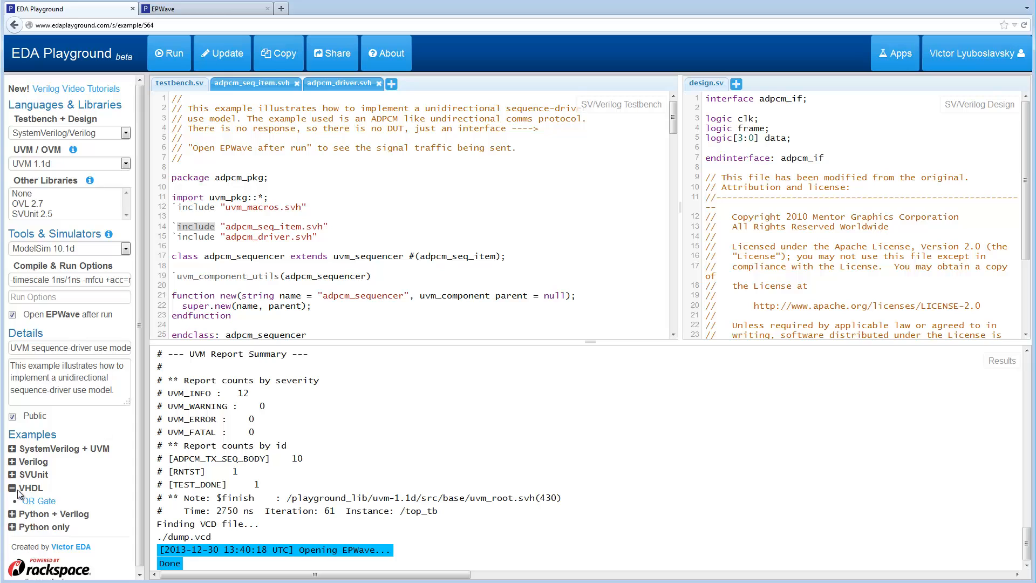
Load the VHDL OR Gate example with its testbench and or_gate design
{"action": "left_click", "coordinate": [37, 500]}
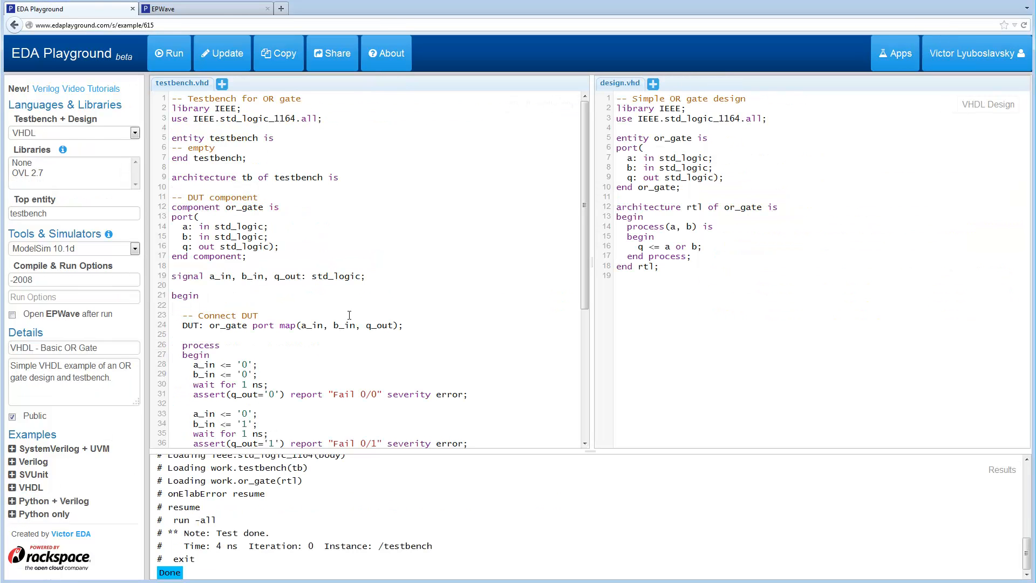
{"action": "mouse_move", "coordinate": [428, 231]}
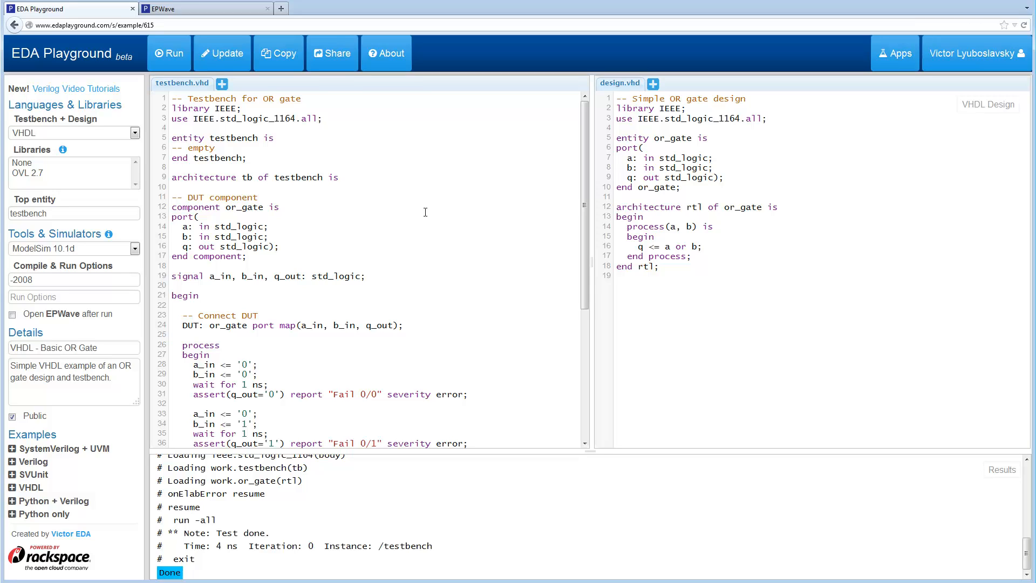
{"action": "mouse_move", "coordinate": [469, 345]}
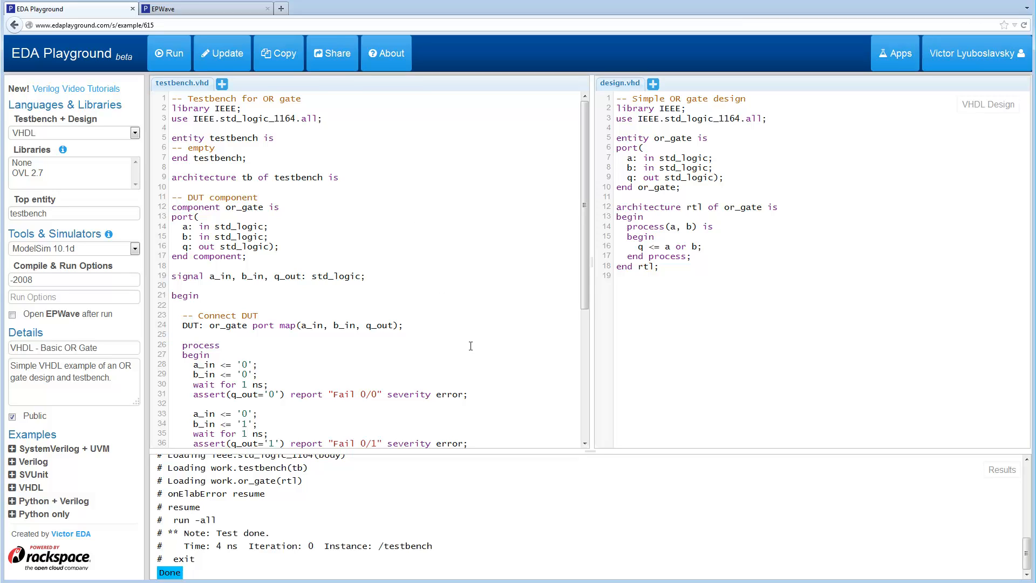
{"action": "mouse_move", "coordinate": [463, 293]}
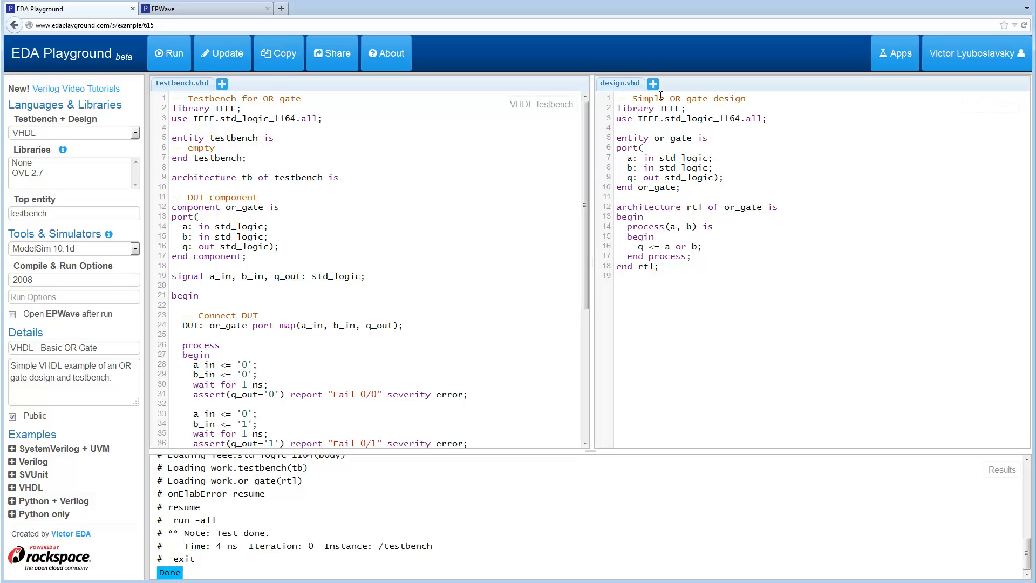
Add a new empty design file named and_gate.vhd beside design.vhd
{"action": "left_click", "coordinate": [653, 83]}
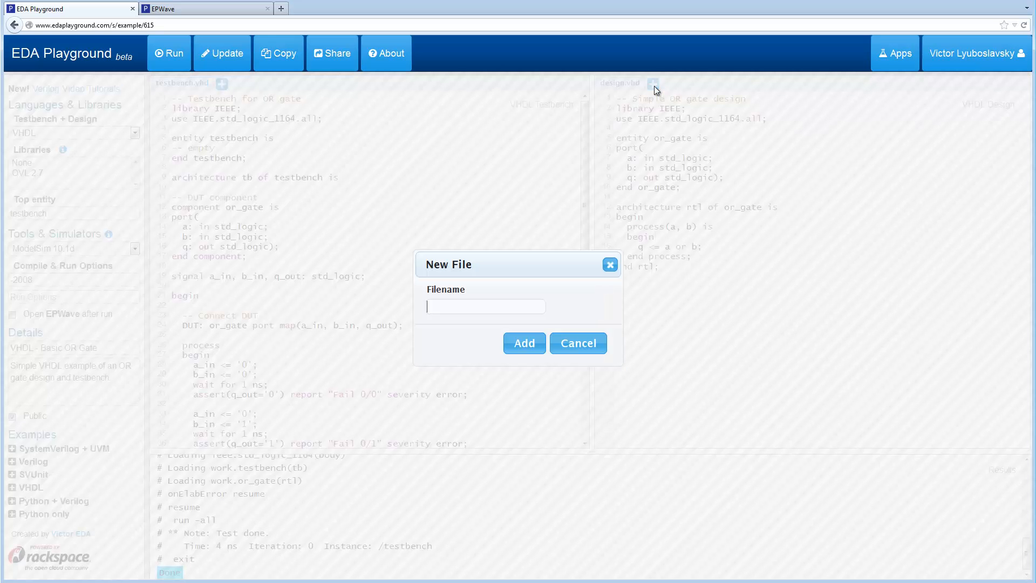
{"action": "type", "text": "and_gate."}
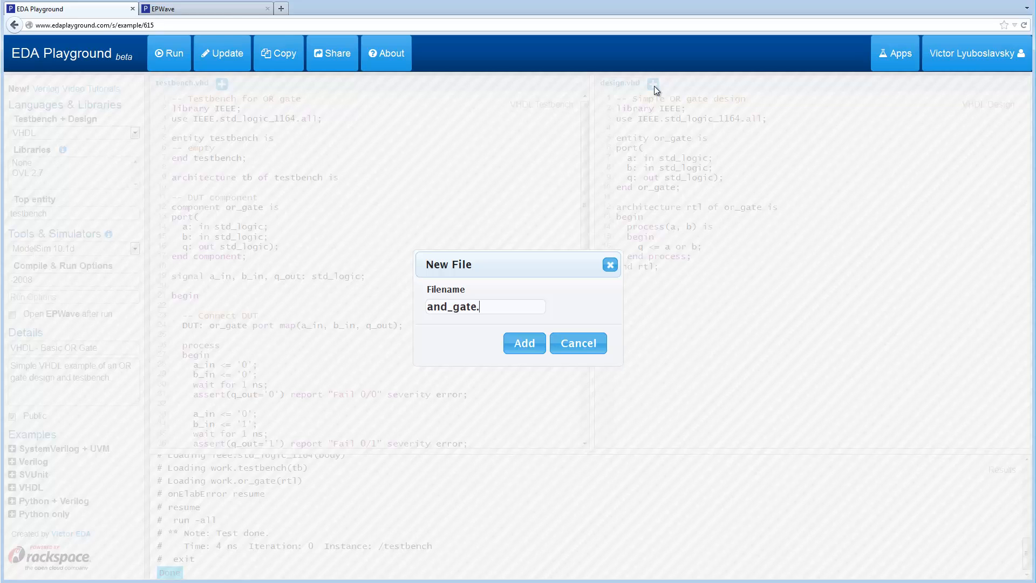
{"action": "type", "text": "vhd"}
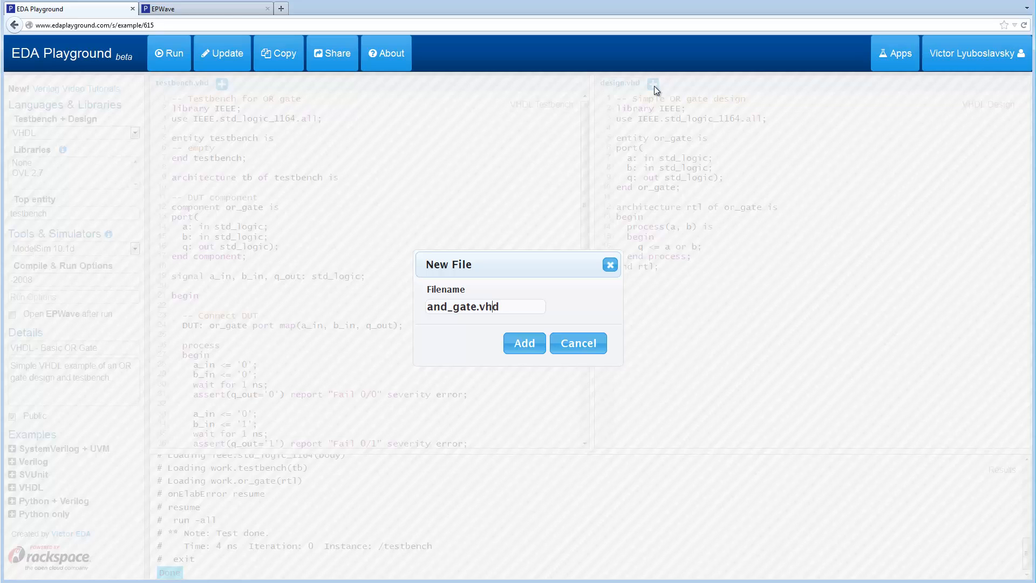
{"action": "type", "text": "l"}
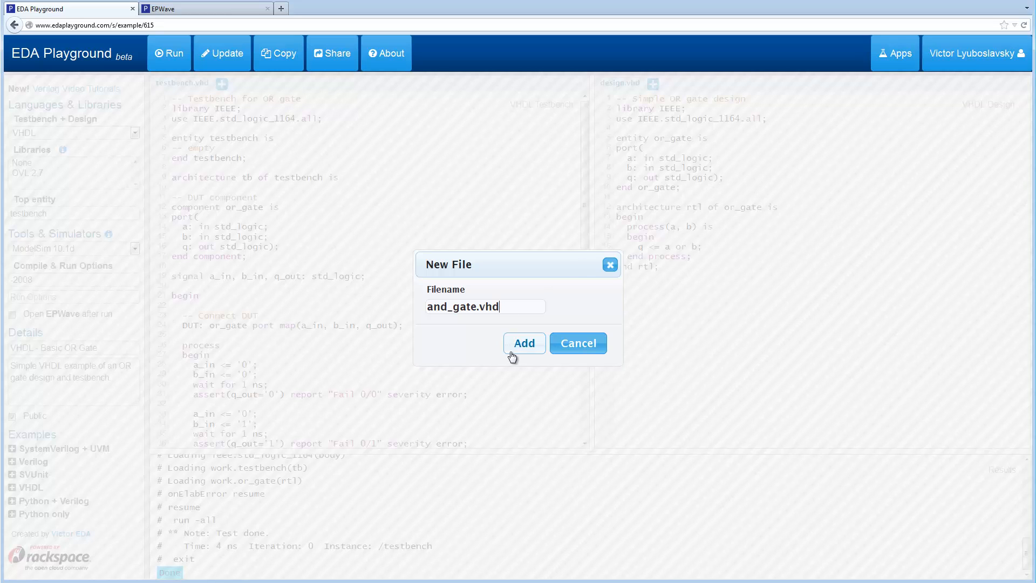
{"action": "left_click", "coordinate": [525, 344]}
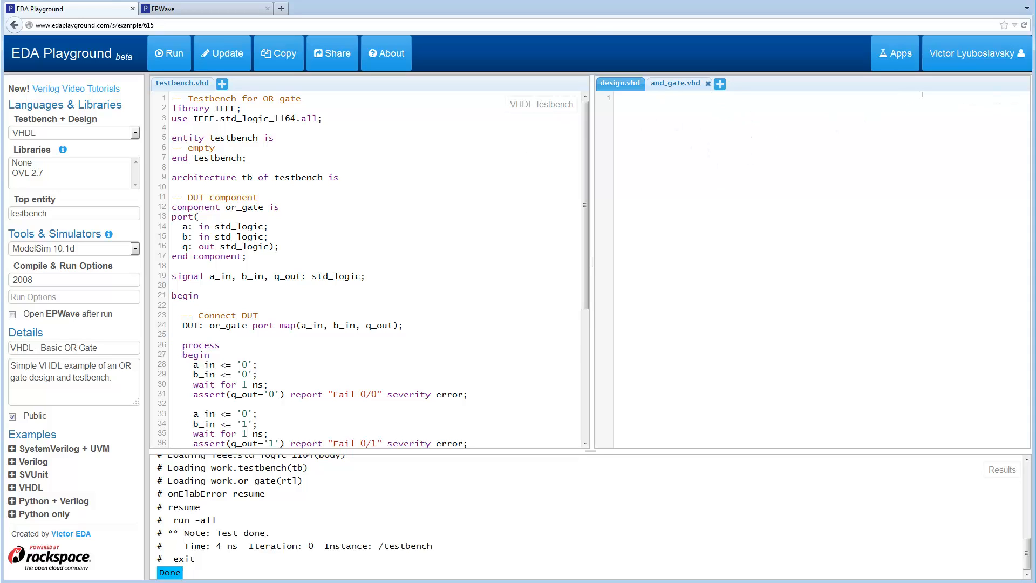
Paste the and_gate entity and AND architecture into and_gate.vhd and rename or_gate to and_gate in the testbench
{"action": "left_click", "coordinate": [620, 83]}
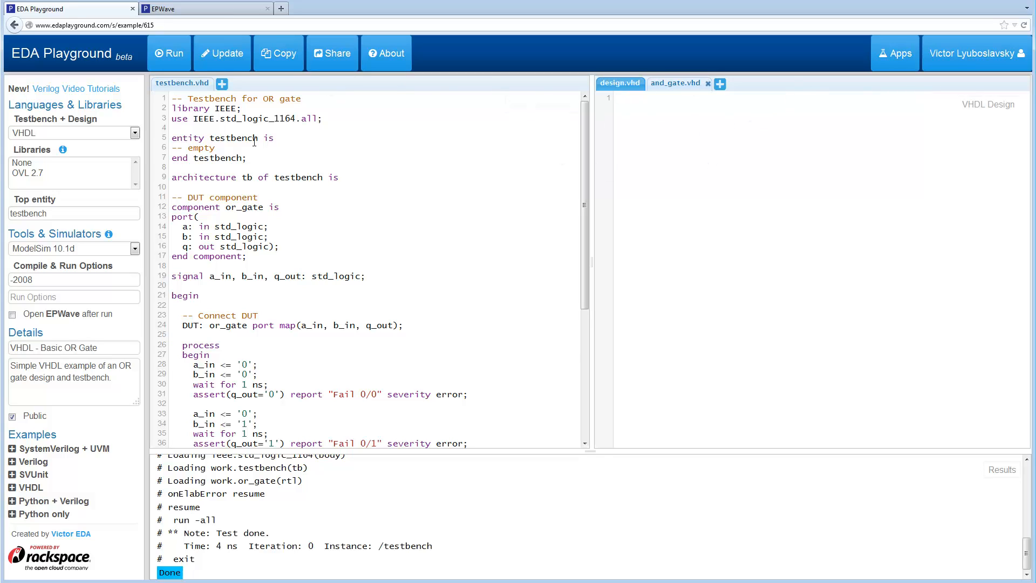
{"action": "mouse_move", "coordinate": [374, 212]}
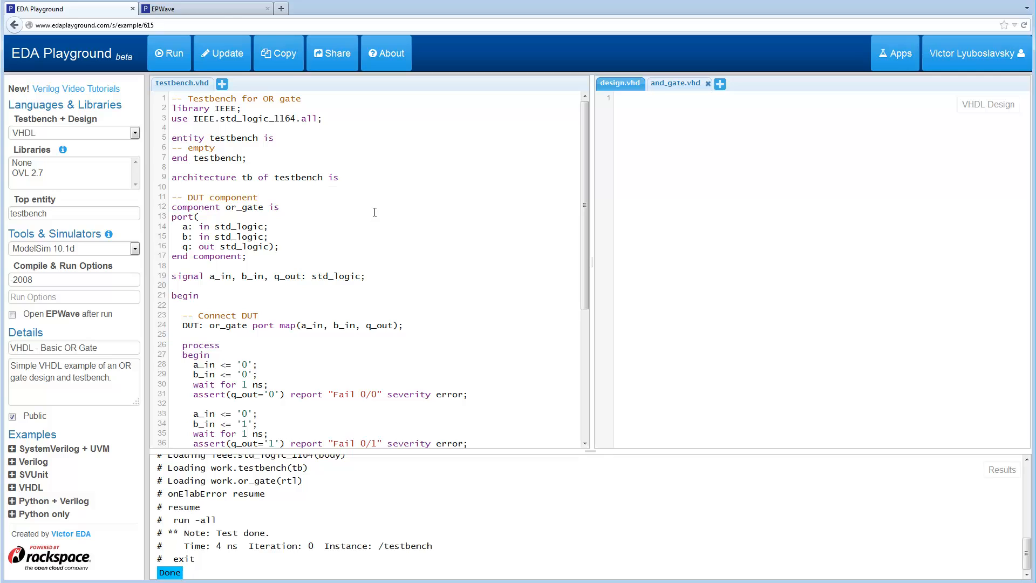
{"action": "mouse_move", "coordinate": [581, 169]}
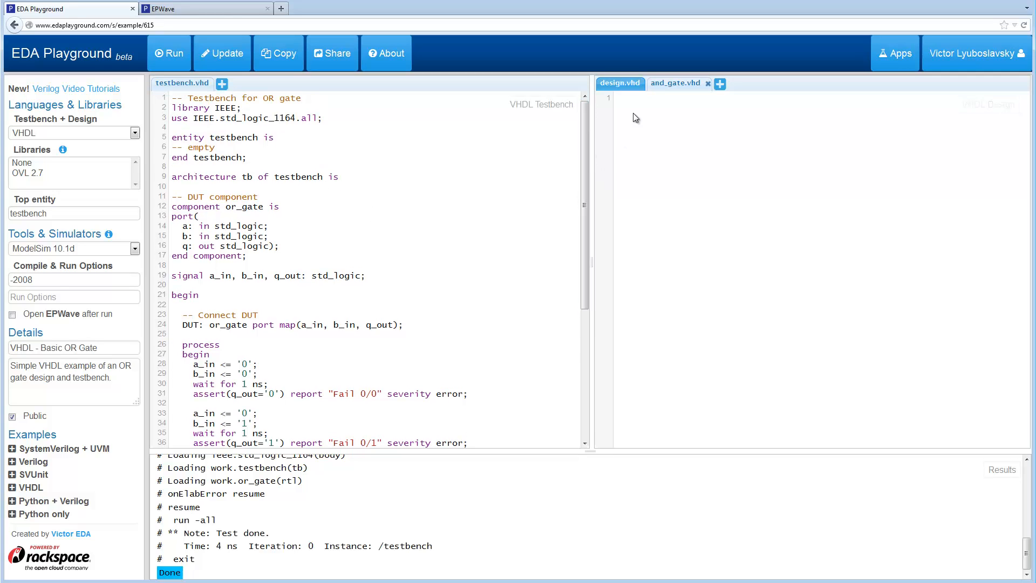
{"action": "left_click", "coordinate": [676, 83]}
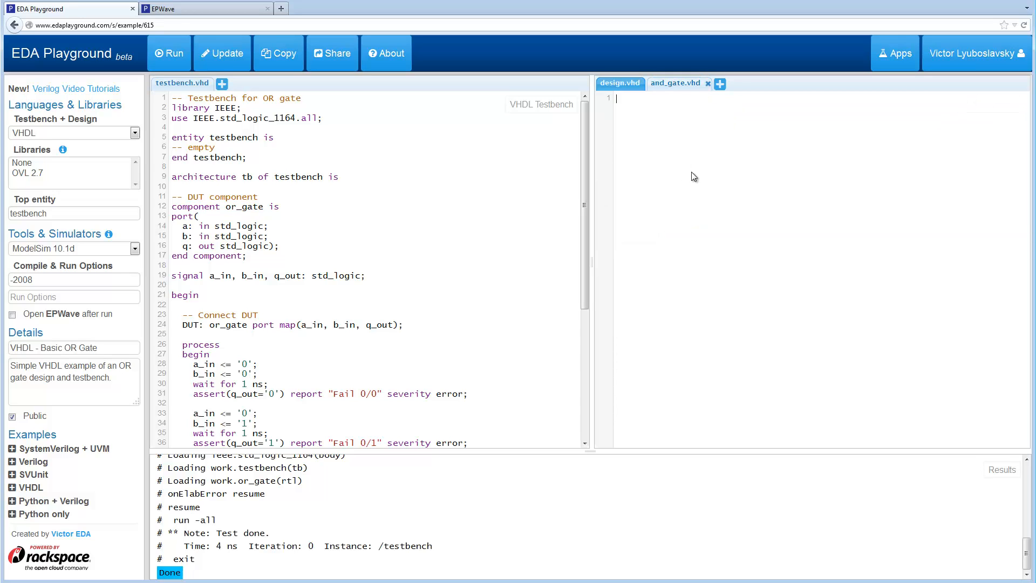
{"action": "left_click", "coordinate": [620, 83]}
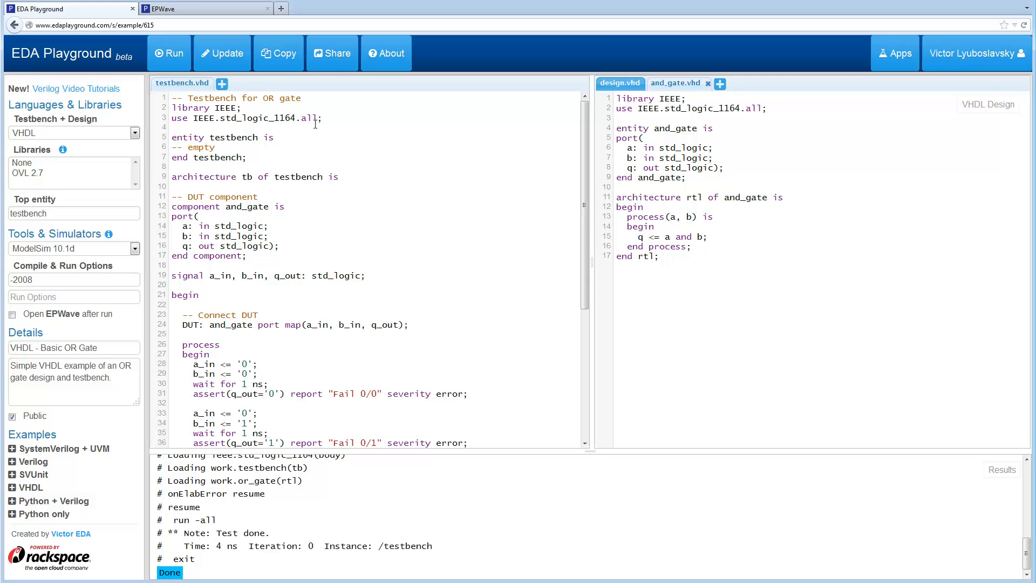
Run the AND-gate simulation and inspect the Fail 0/1 and Fail 1/X assertion errors in the enlarged results
{"action": "left_click", "coordinate": [169, 53]}
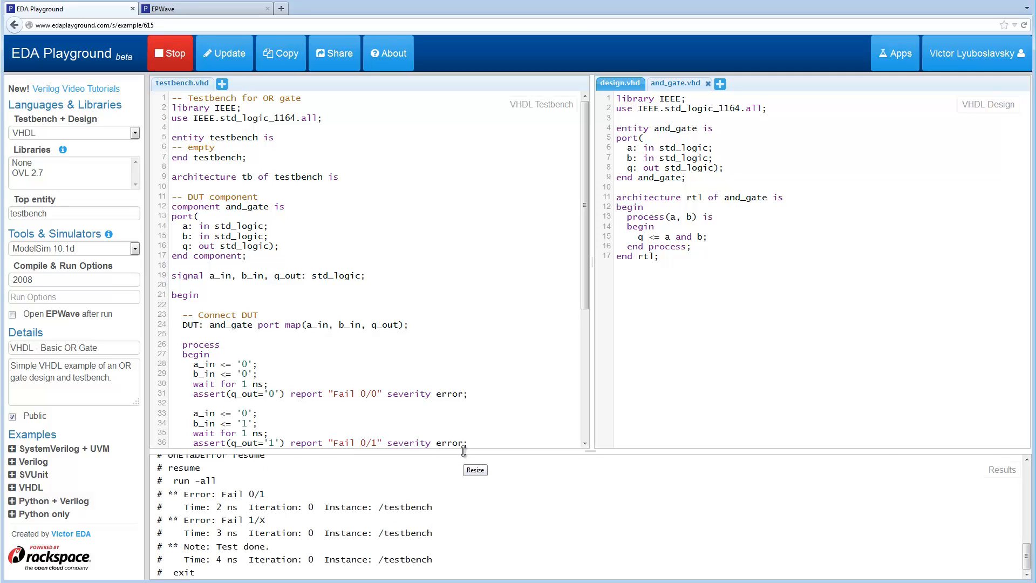
{"action": "left_click", "coordinate": [169, 53]}
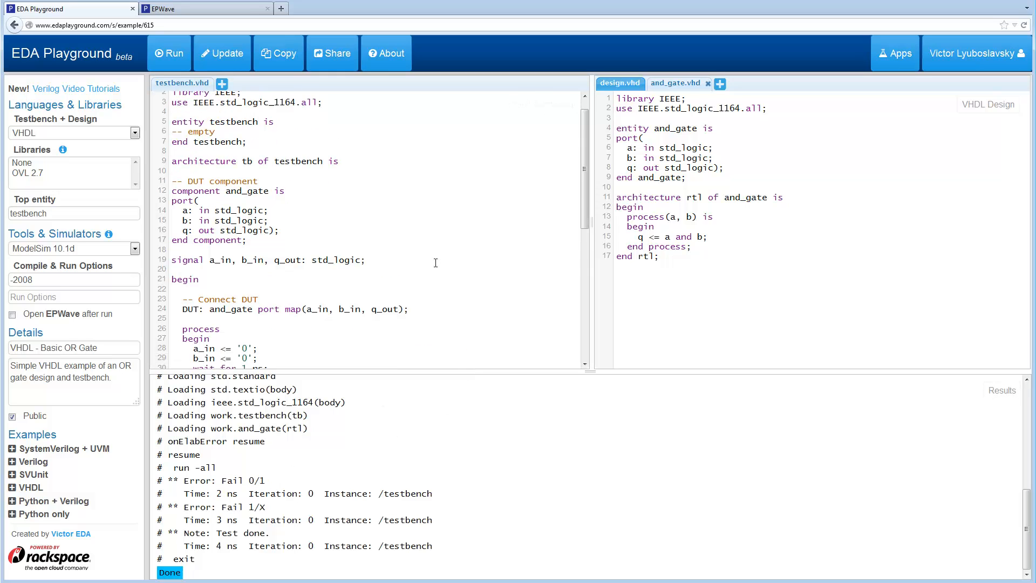
{"action": "scroll", "scroll_direction": "down", "scroll_amount": 3}
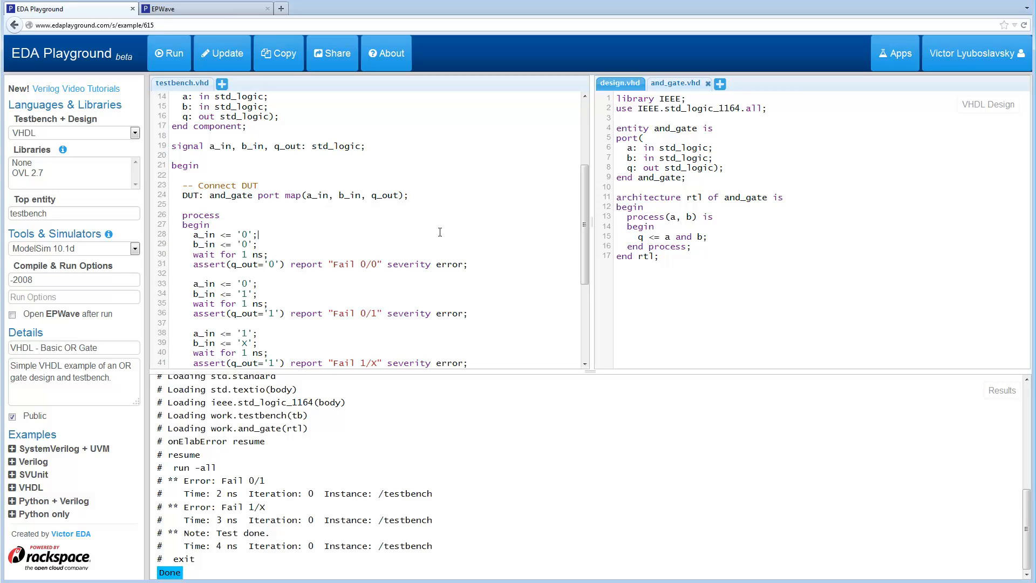
{"action": "scroll", "scroll_direction": "up", "scroll_amount": 3}
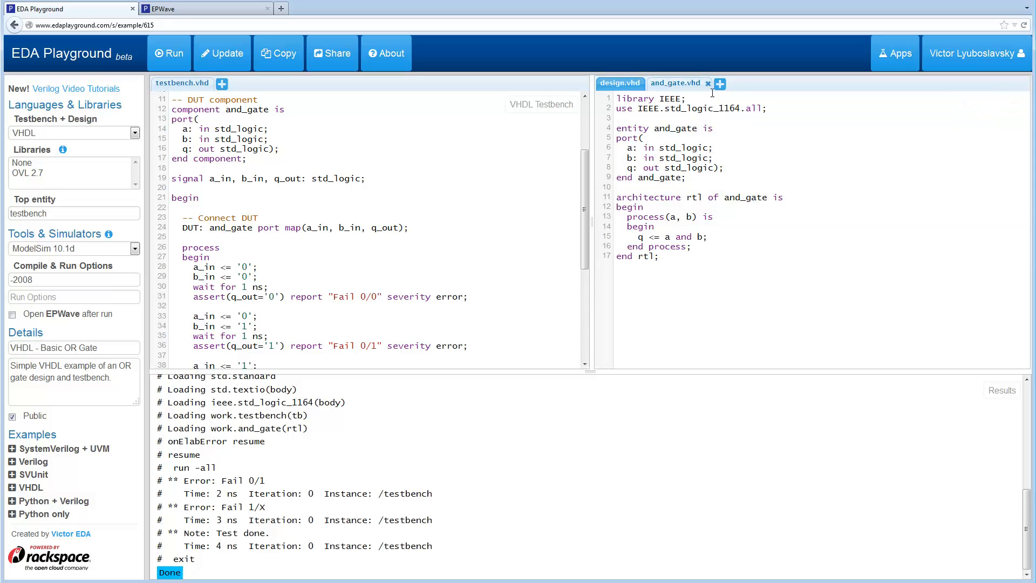
Remove and_gate.vhd from the project, confirming in the dialog, leaving design.vhd's OR gate
{"action": "left_click", "coordinate": [708, 83]}
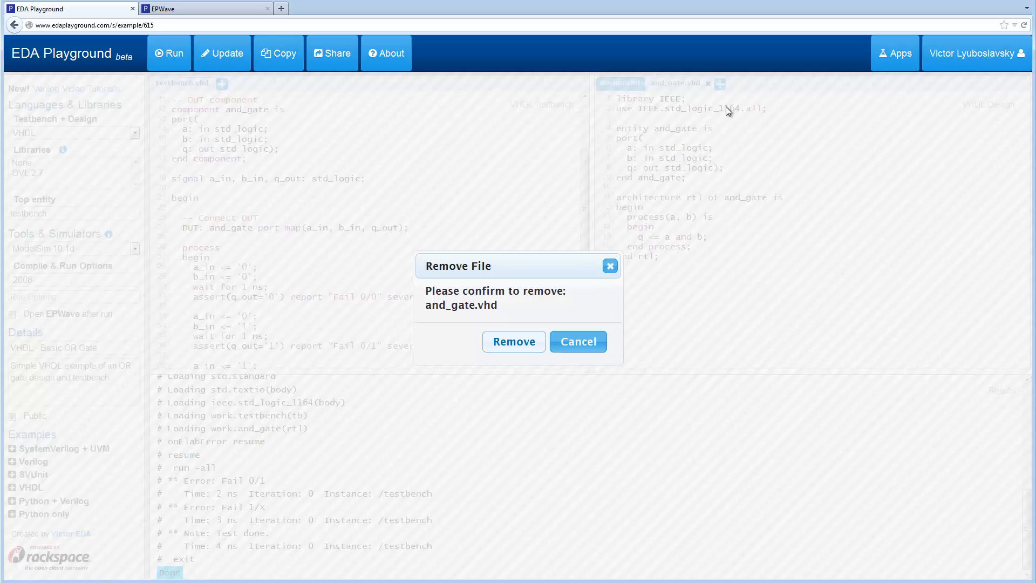
{"action": "mouse_move", "coordinate": [513, 342]}
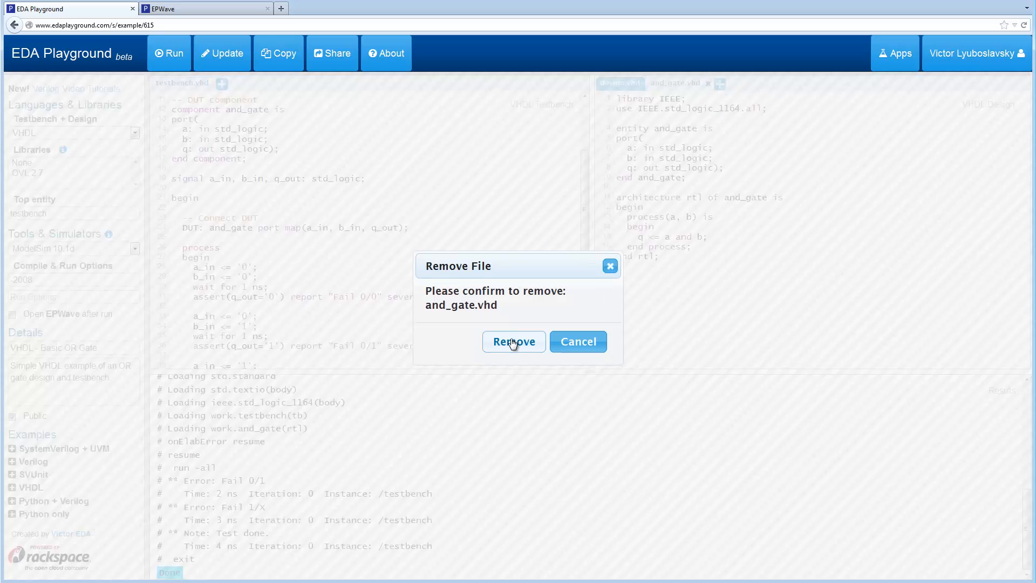
{"action": "left_click", "coordinate": [513, 342]}
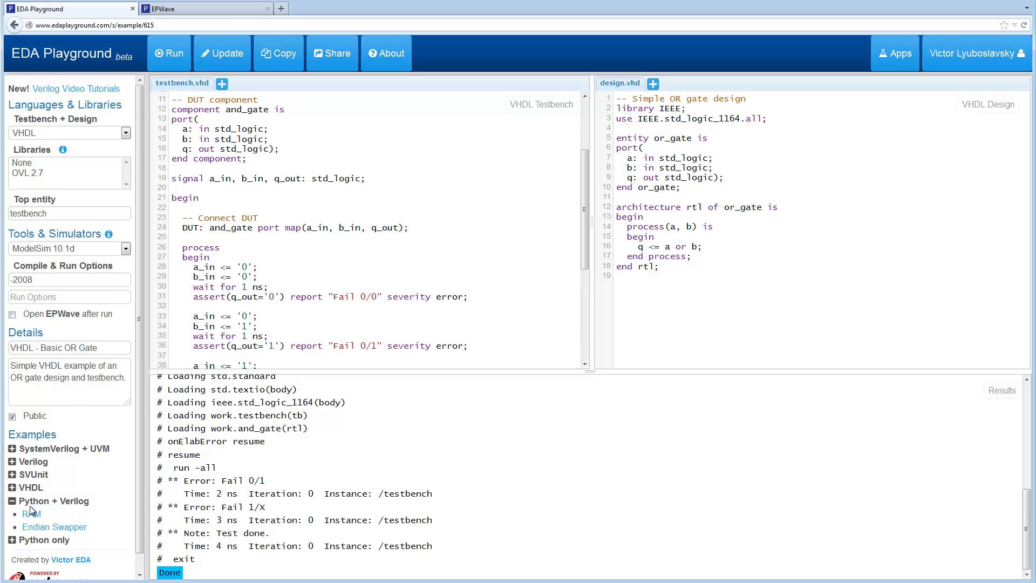
Load the DFF [MyHDL] example from the Python only examples list
{"action": "left_click", "coordinate": [10, 539]}
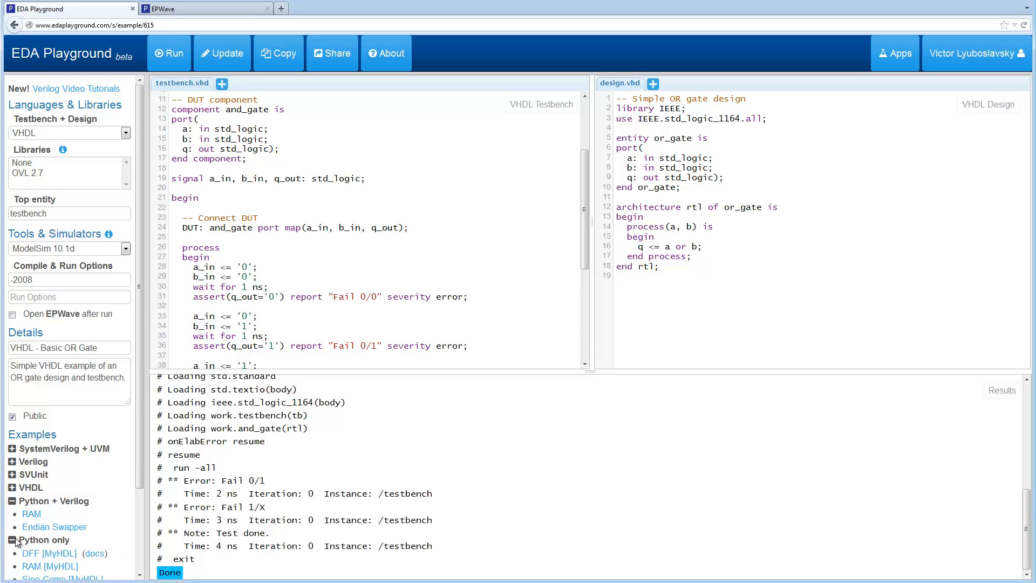
{"action": "left_click", "coordinate": [41, 552]}
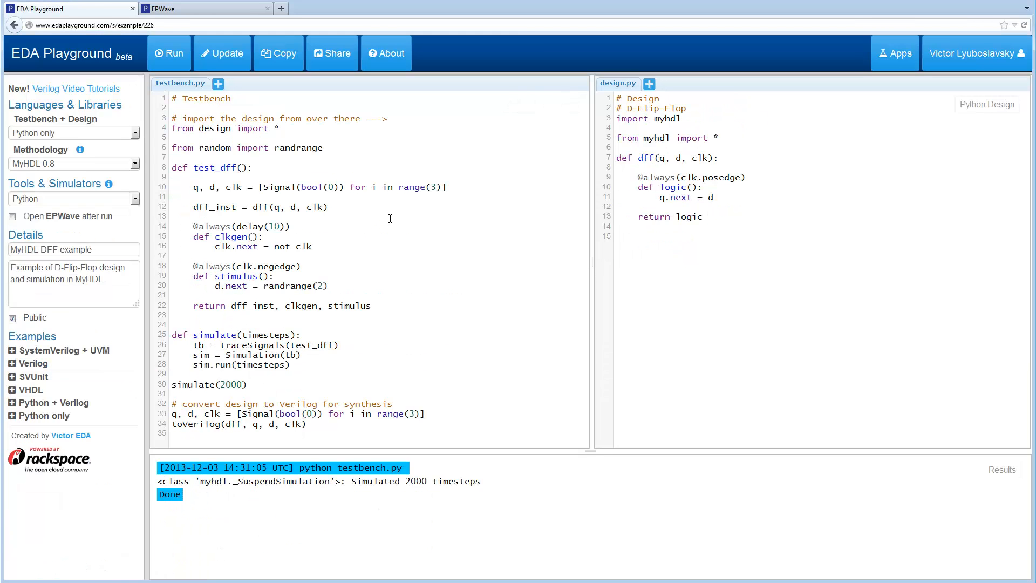